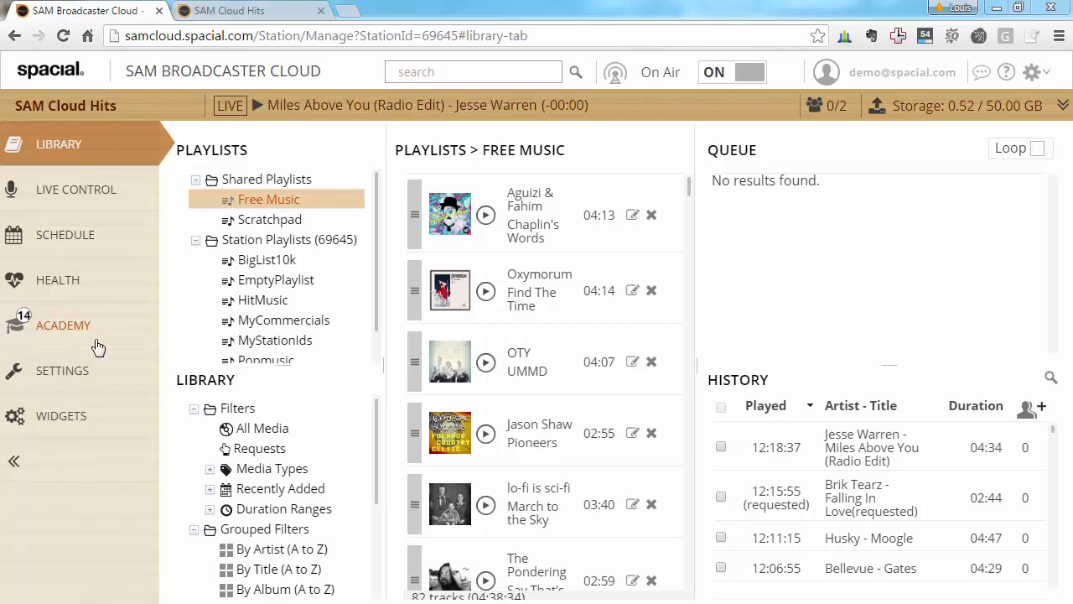
# - Review the station's Request Policy in Cloud settings, with requests enabled, and save it
pyautogui.click(62, 371)
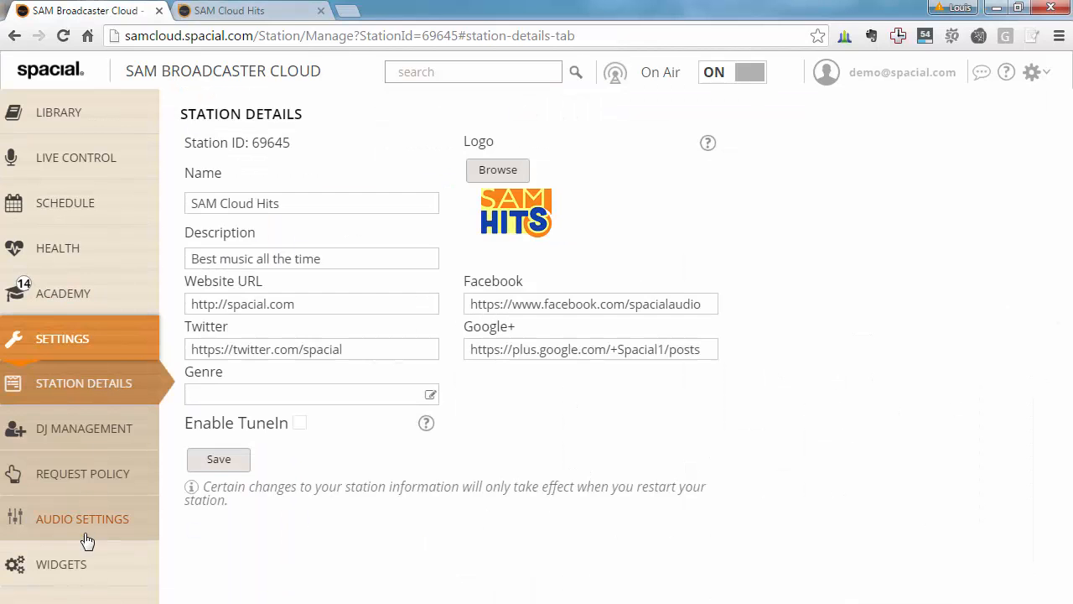
pyautogui.click(84, 473)
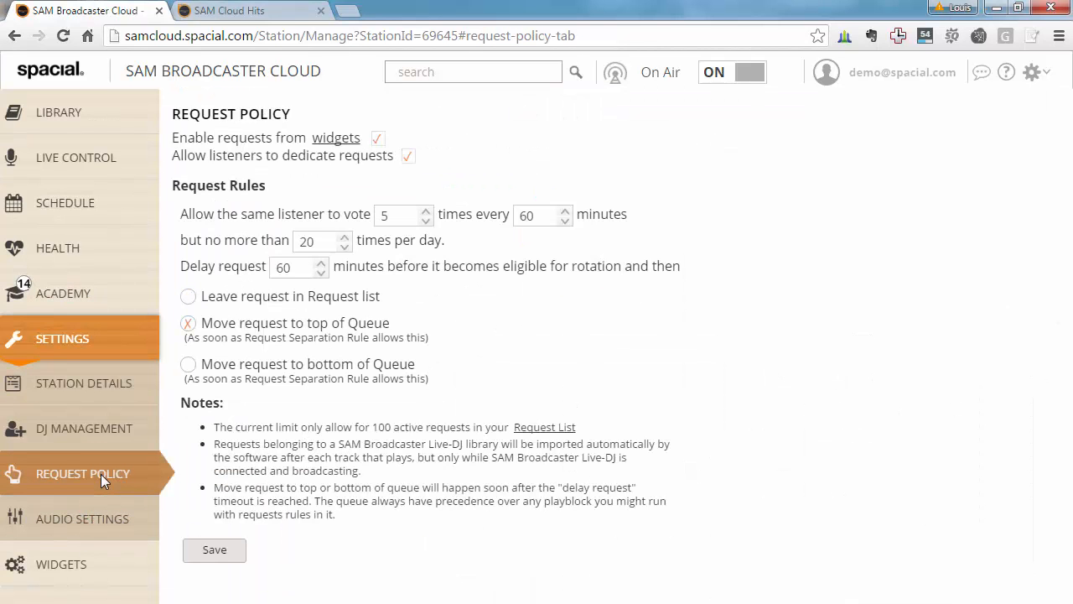
pyautogui.moveTo(255, 148)
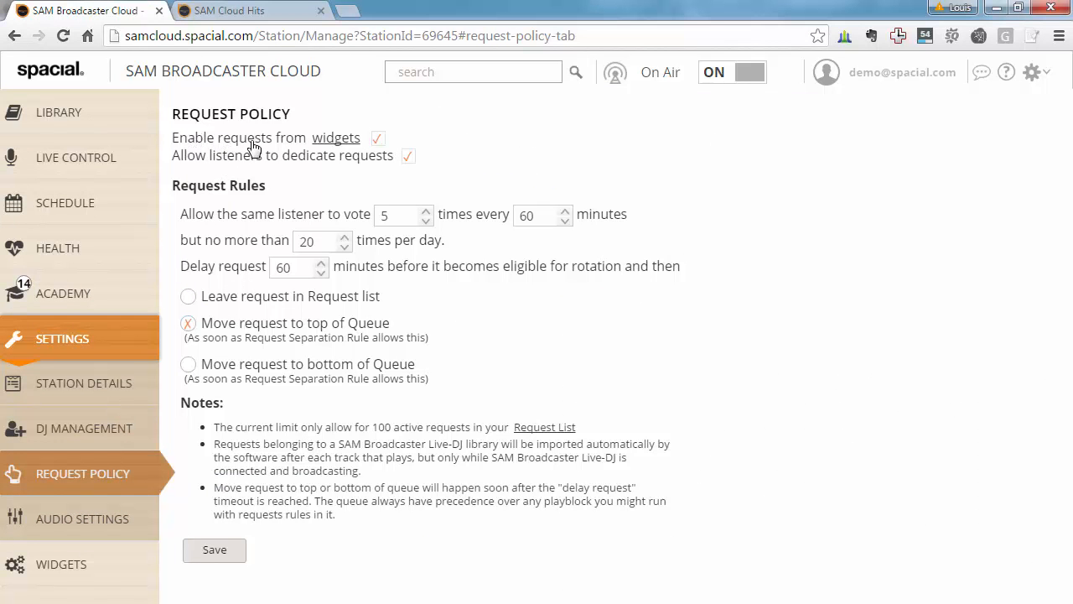
pyautogui.click(378, 137)
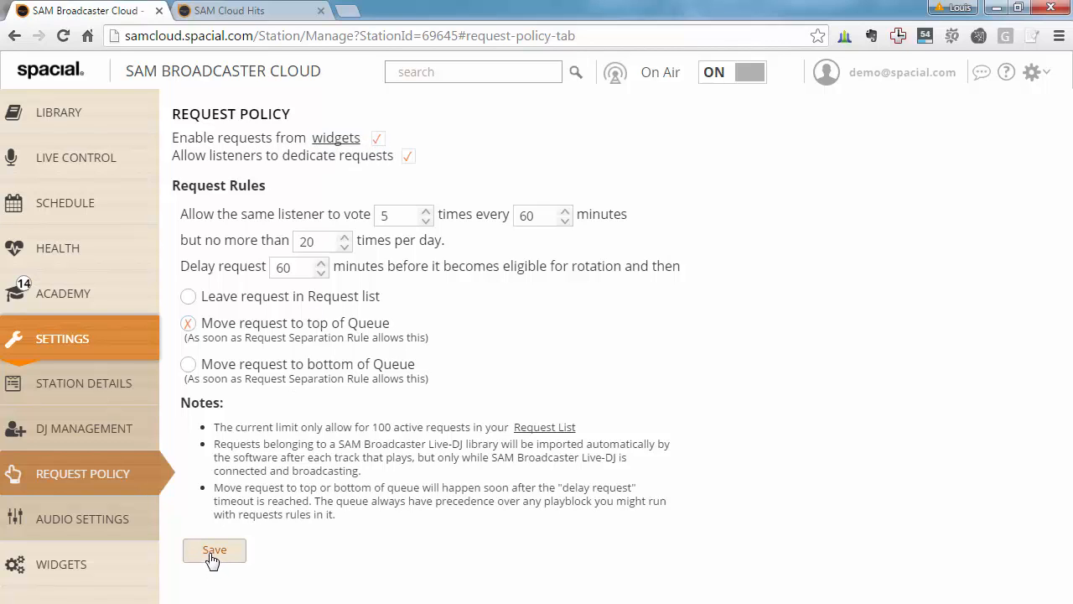
pyautogui.moveTo(80, 112)
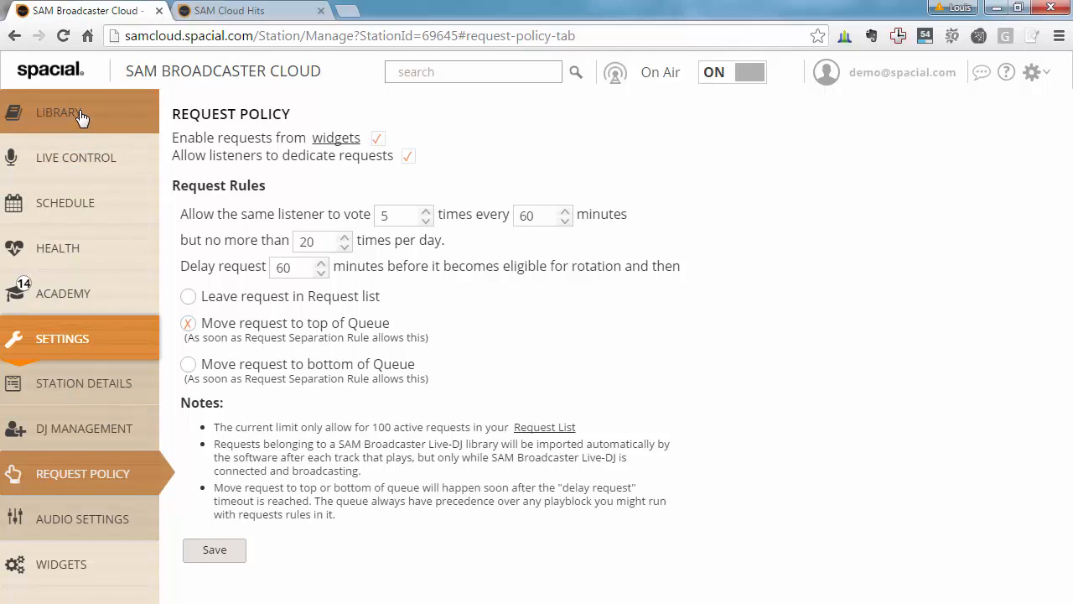
# - In Config > Request Policy, process requests via SAM Broadcaster Cloud, delay 10, queued at bottom
pyautogui.click(57, 111)
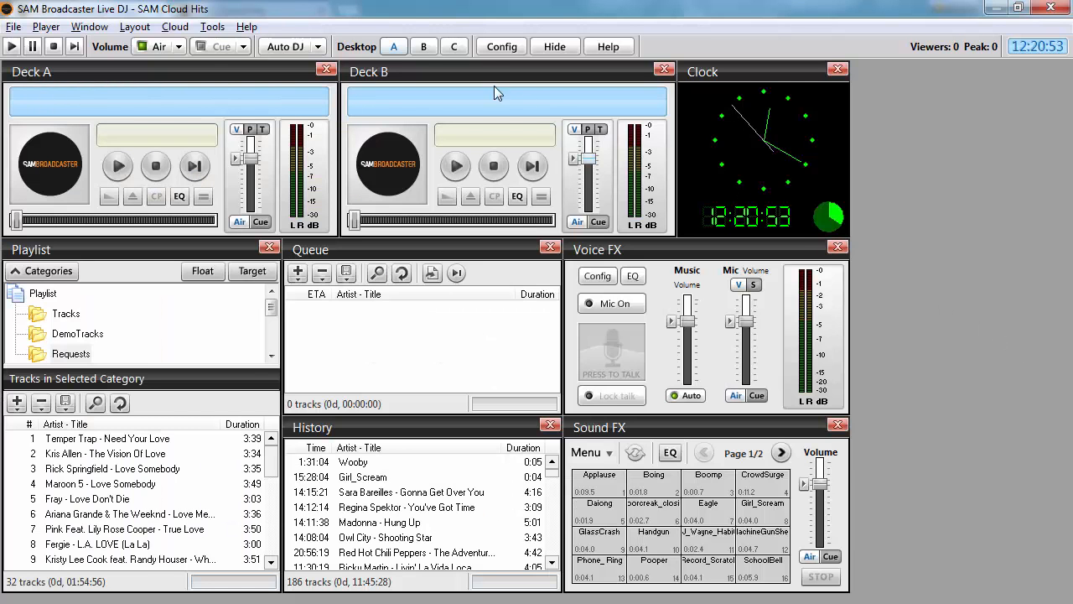
pyautogui.click(501, 47)
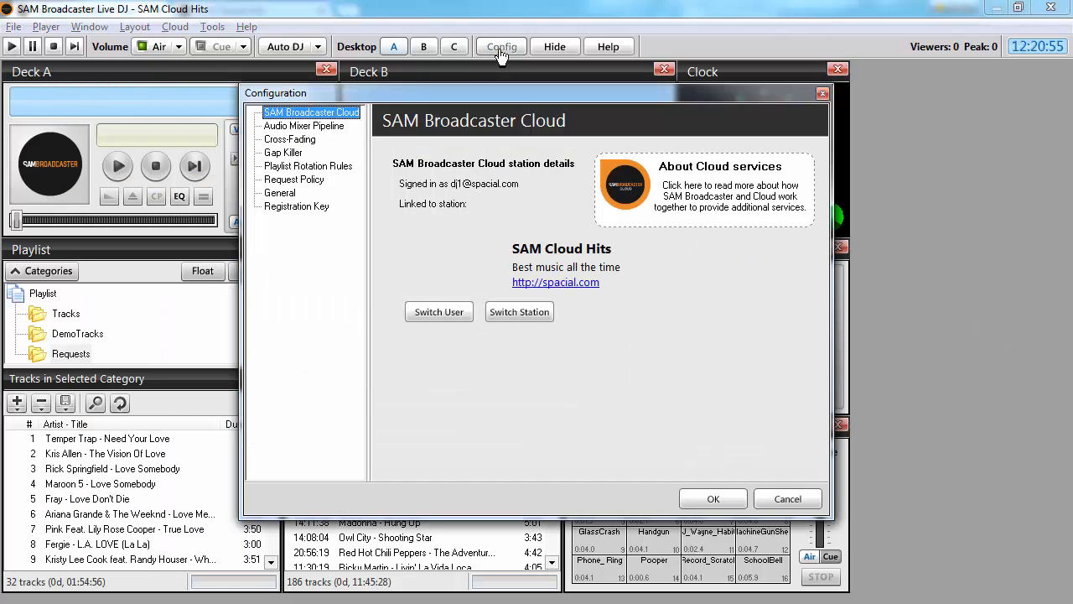
pyautogui.click(293, 177)
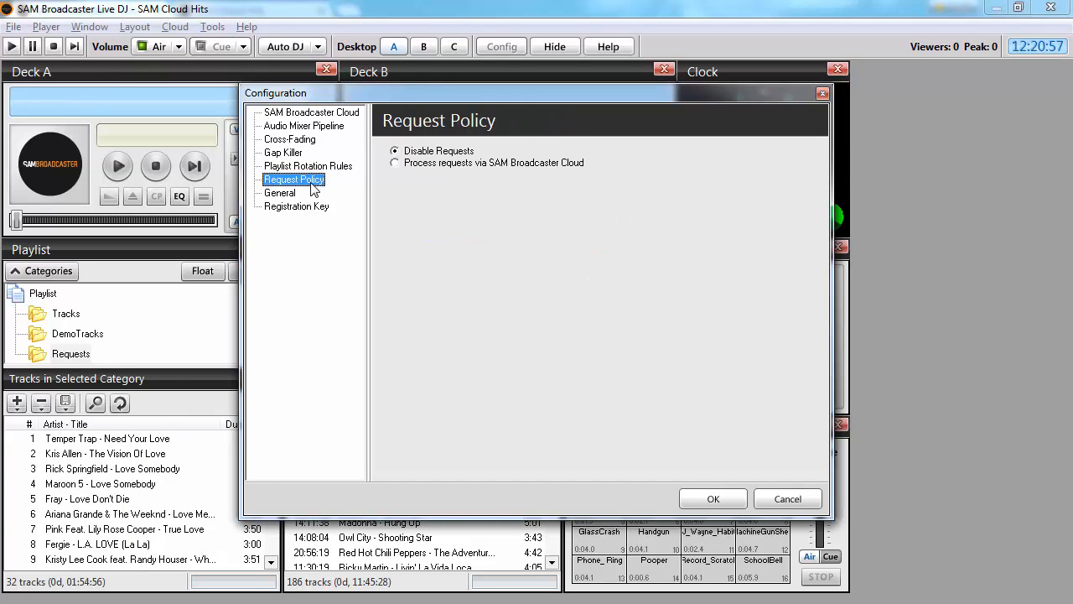
pyautogui.moveTo(463, 173)
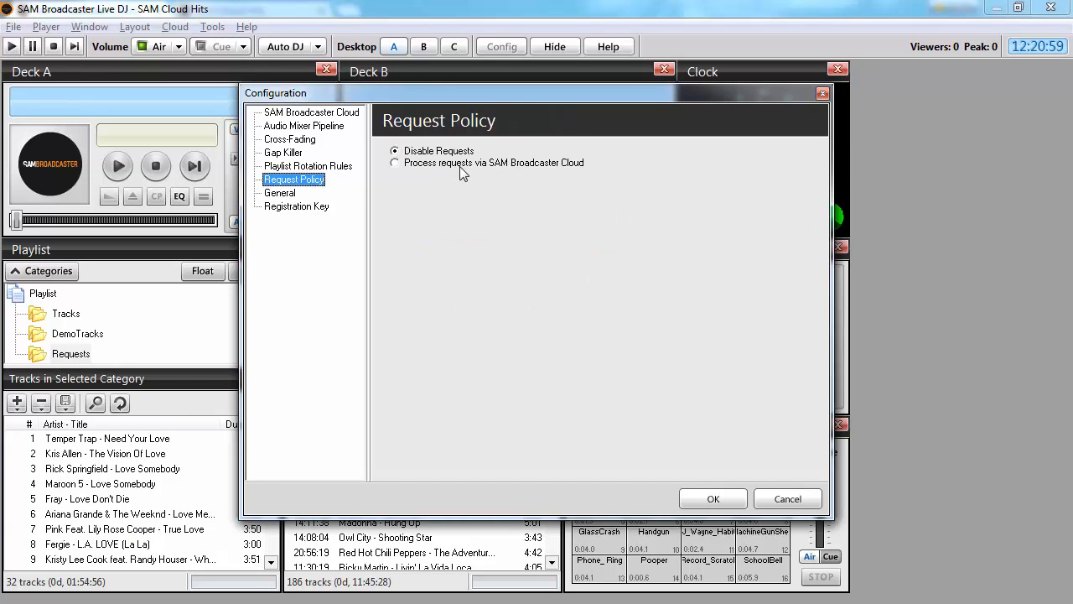
pyautogui.click(396, 162)
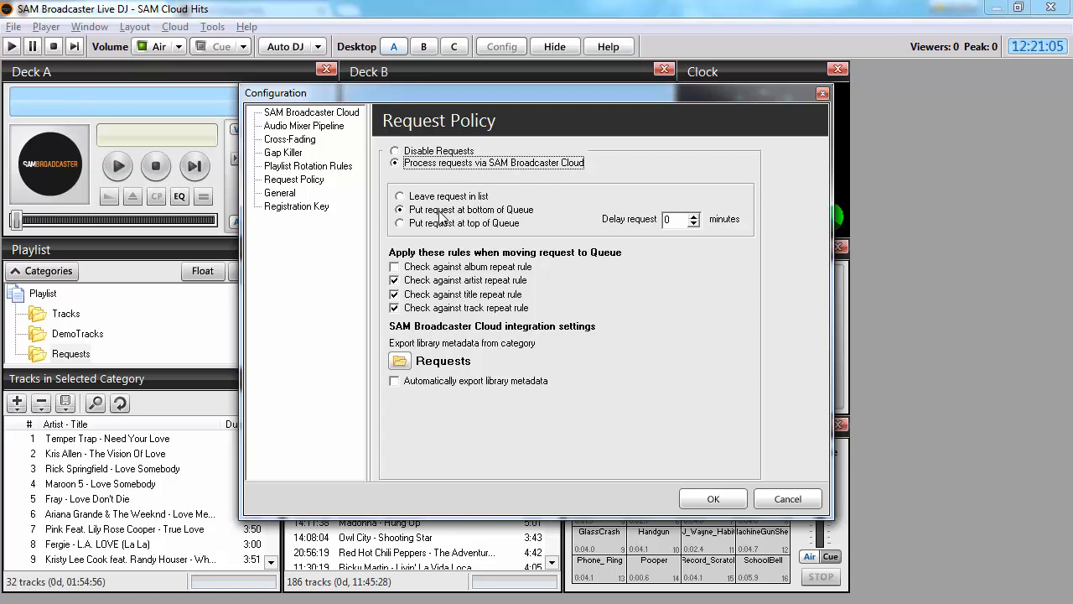
pyautogui.moveTo(510, 228)
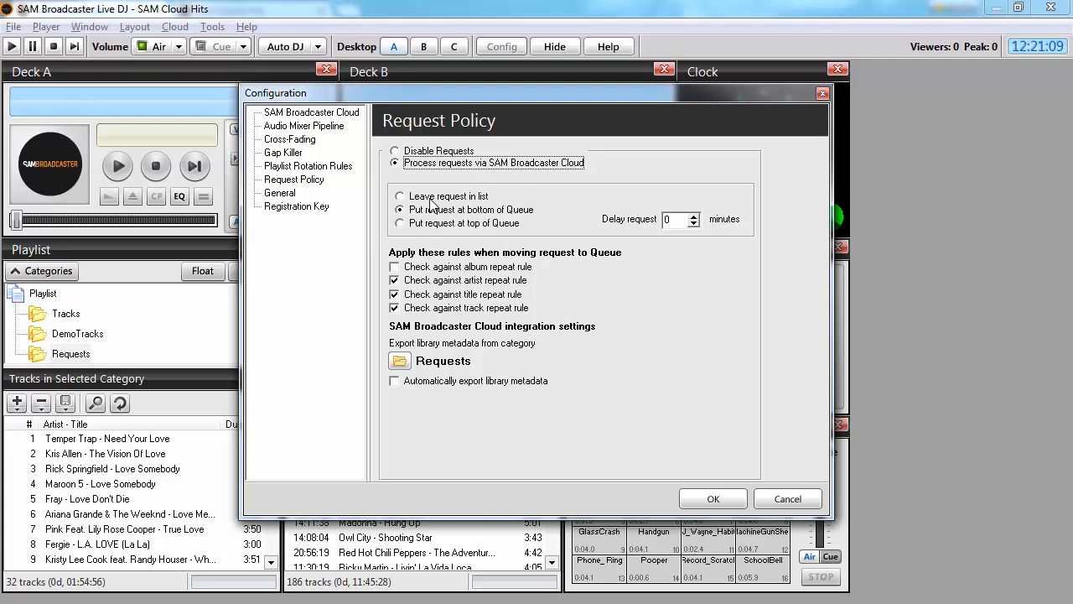
pyautogui.moveTo(473, 205)
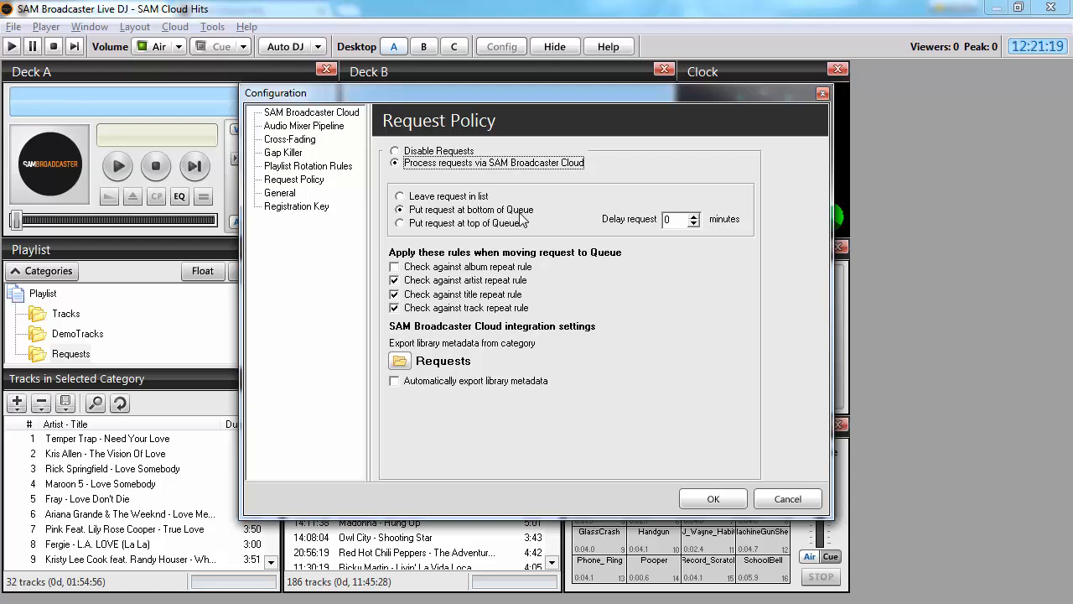
pyautogui.moveTo(545, 235)
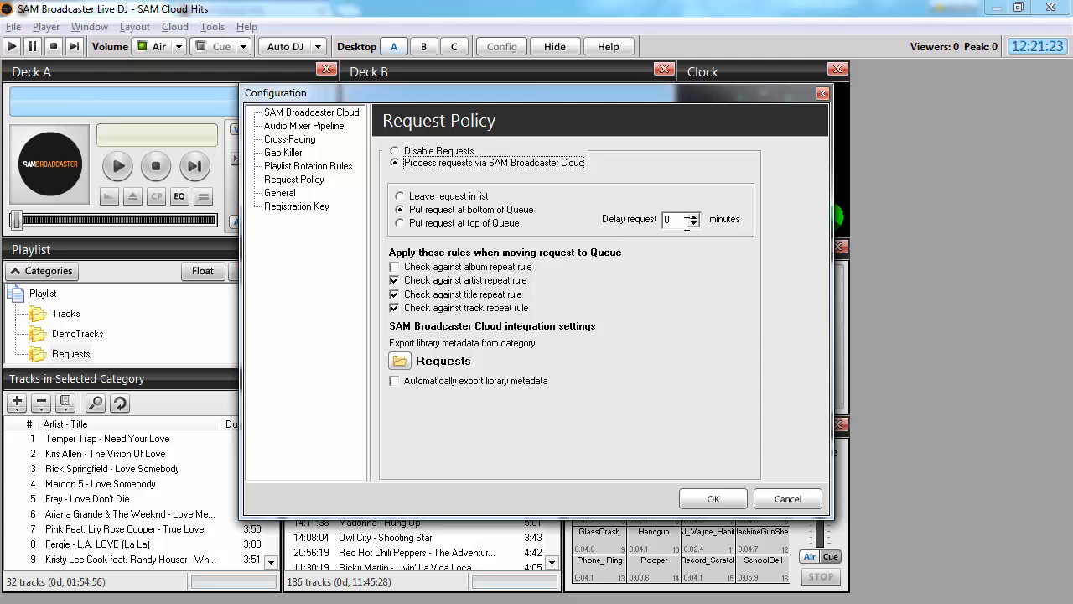
pyautogui.write('10')
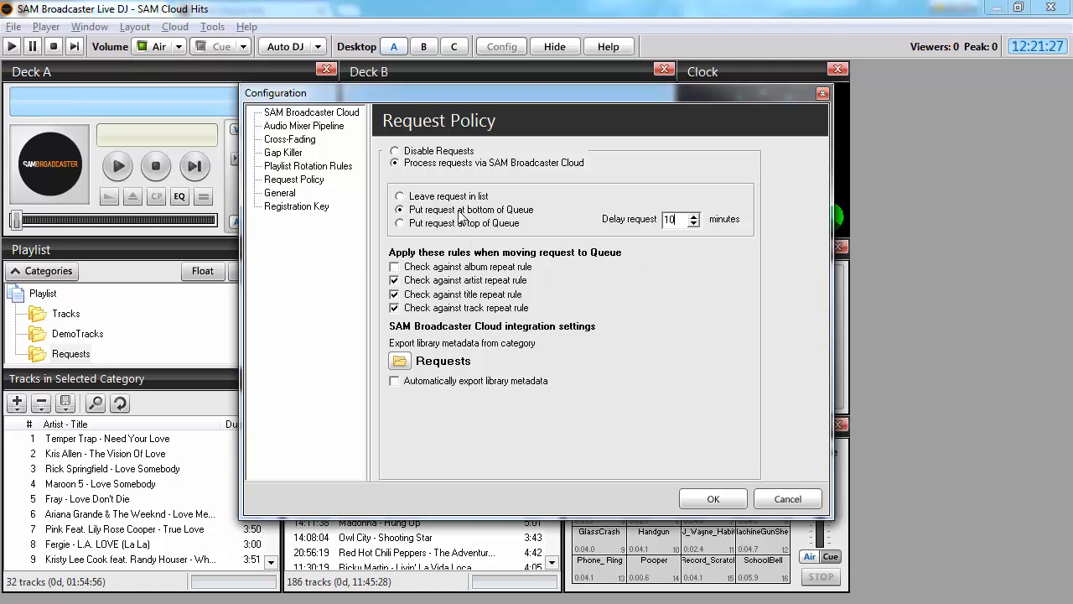
pyautogui.click(399, 194)
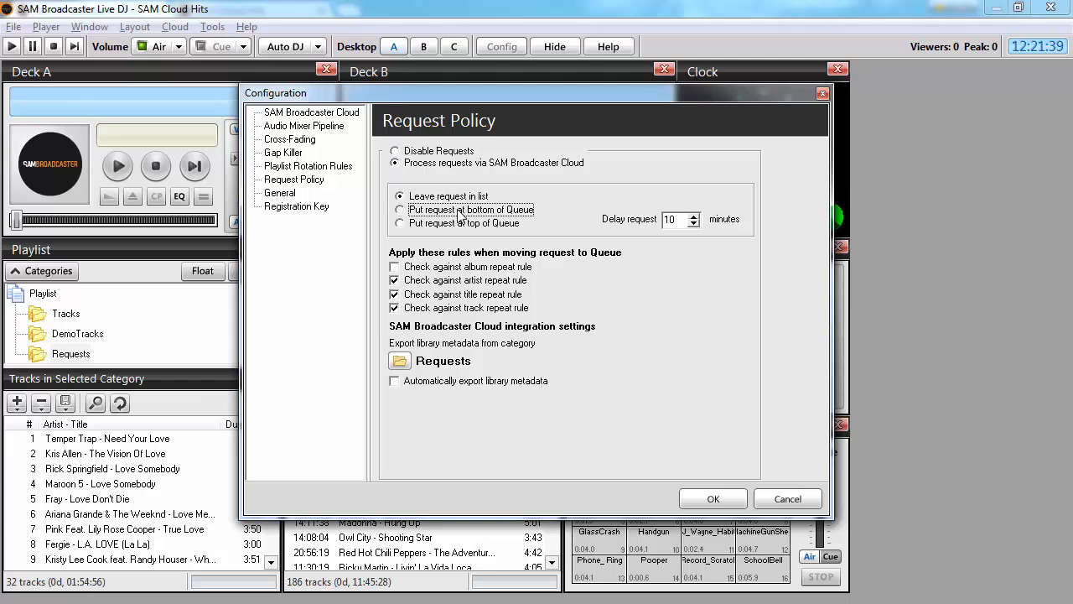
pyautogui.click(399, 210)
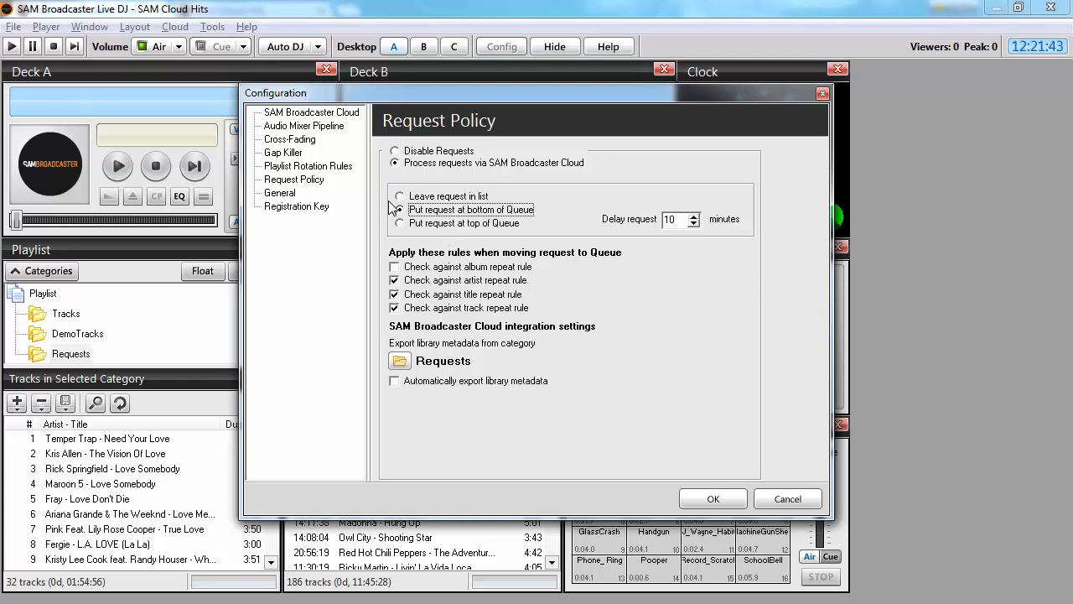
pyautogui.click(399, 209)
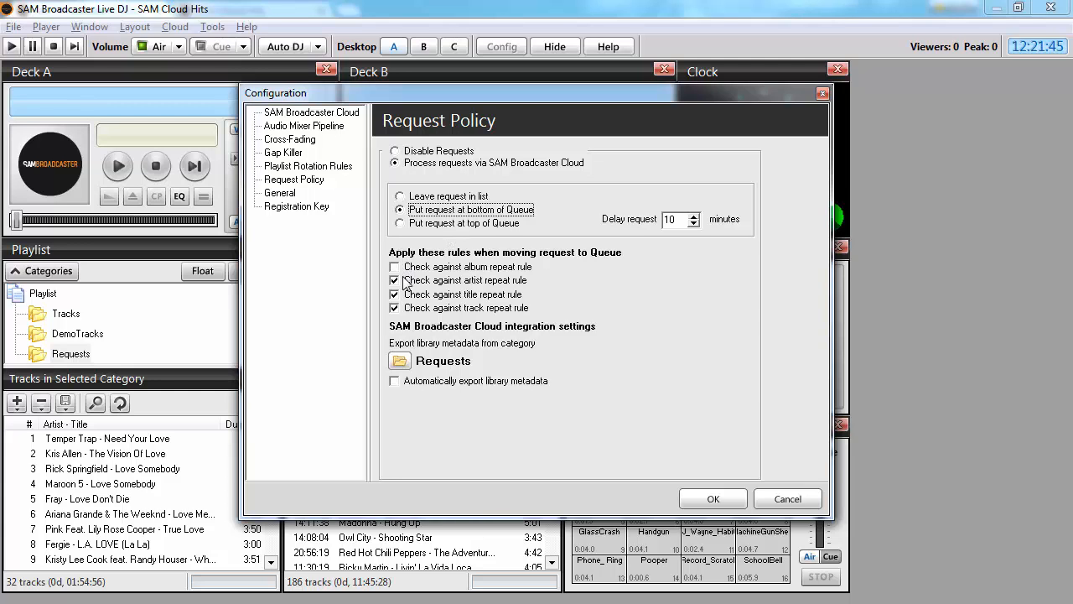
pyautogui.moveTo(495, 291)
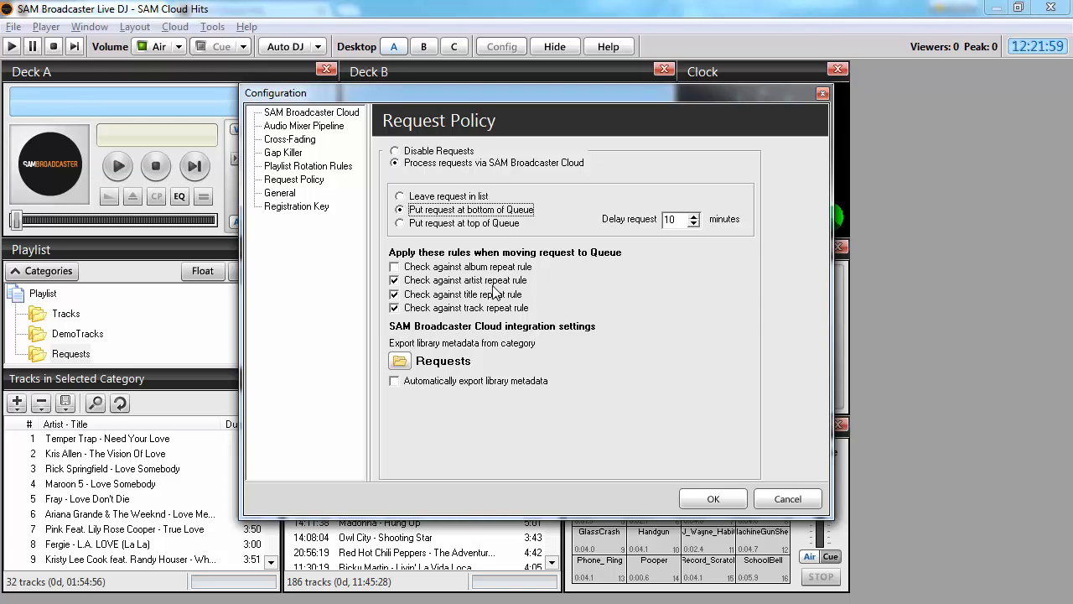
pyautogui.moveTo(570, 314)
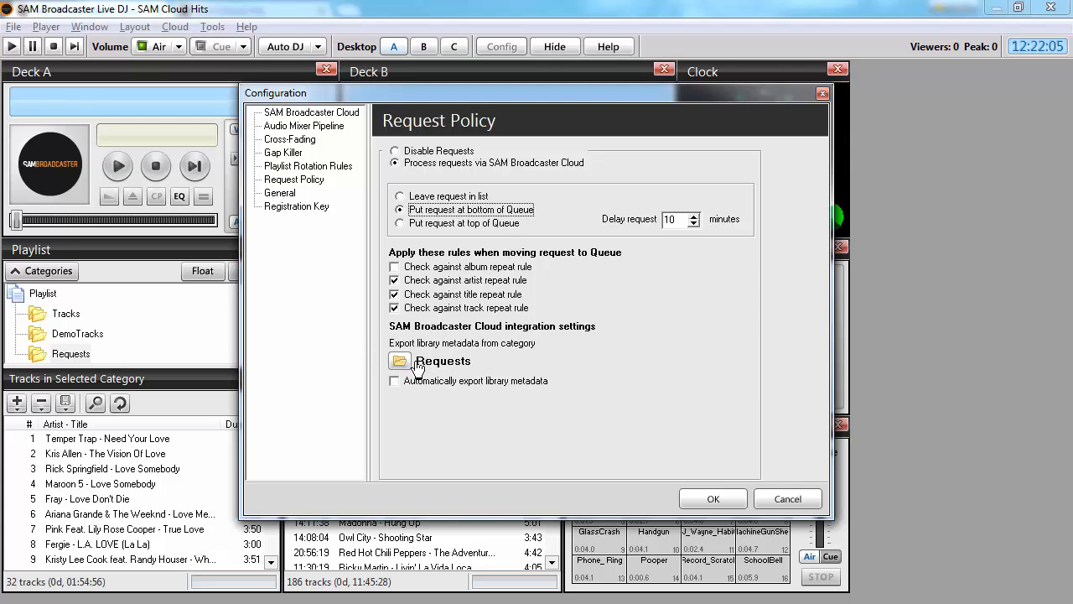
pyautogui.click(399, 360)
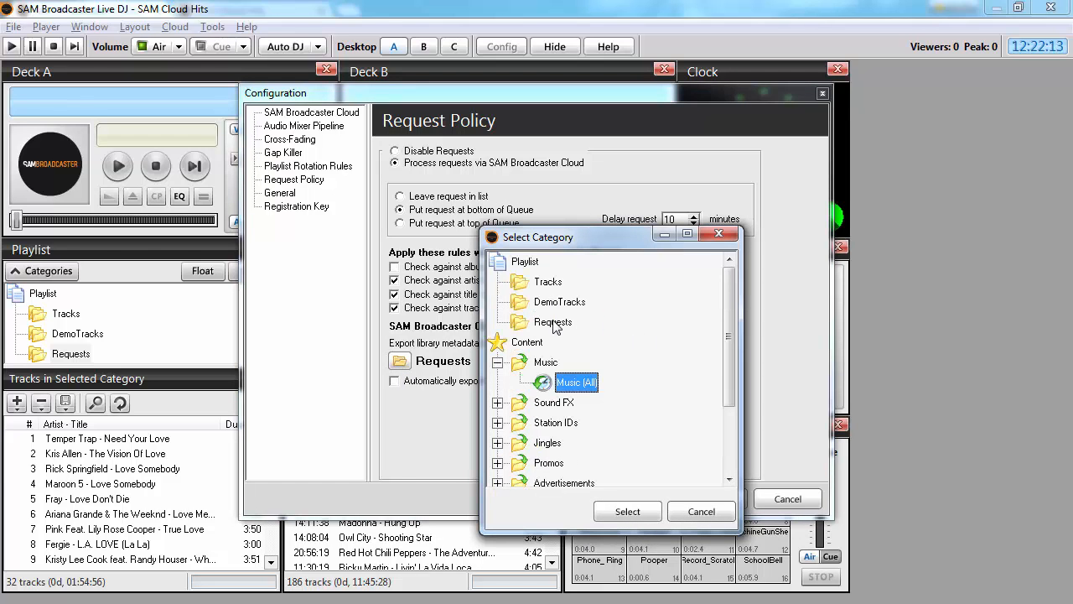
pyautogui.click(553, 322)
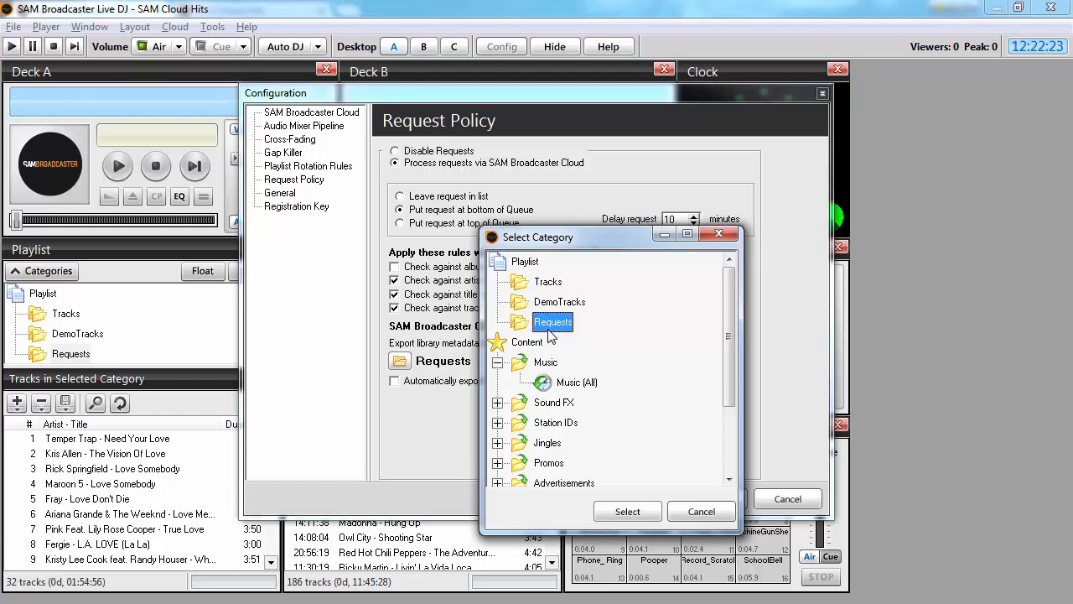
pyautogui.moveTo(564, 338)
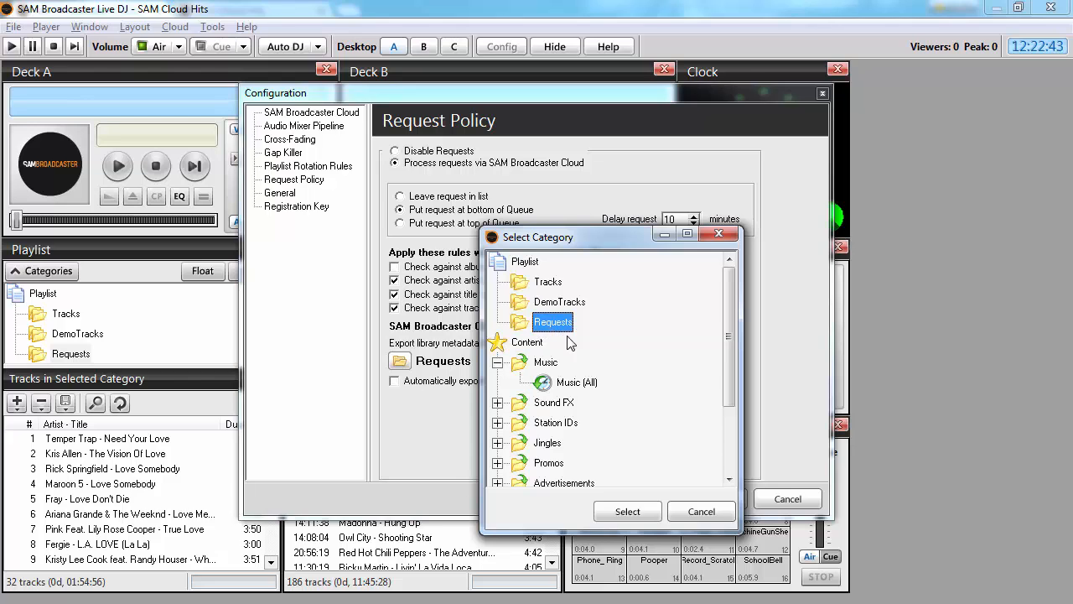
pyautogui.moveTo(584, 351)
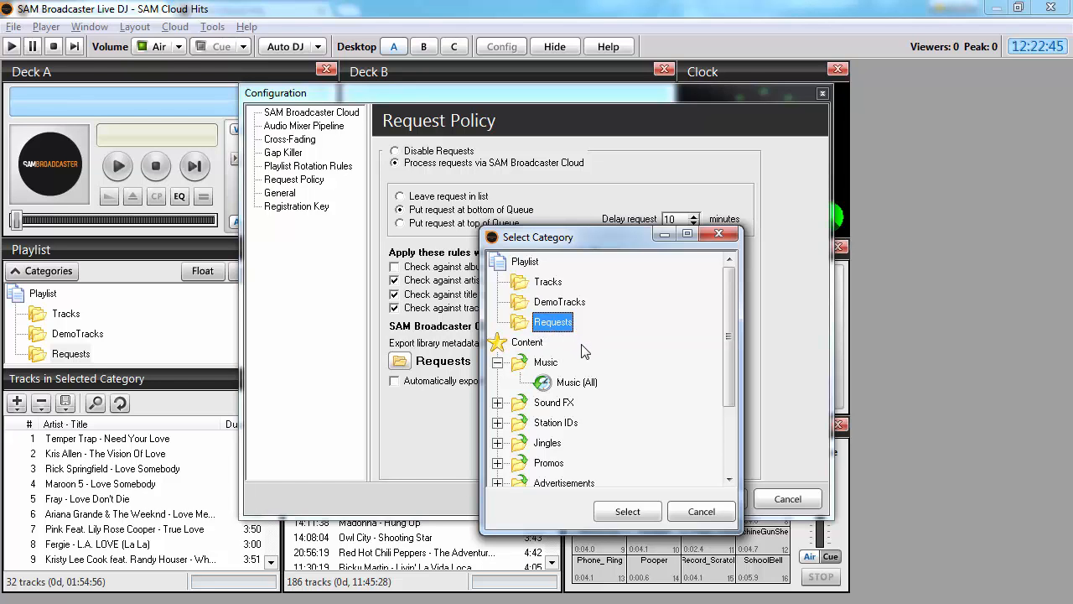
pyautogui.moveTo(583, 389)
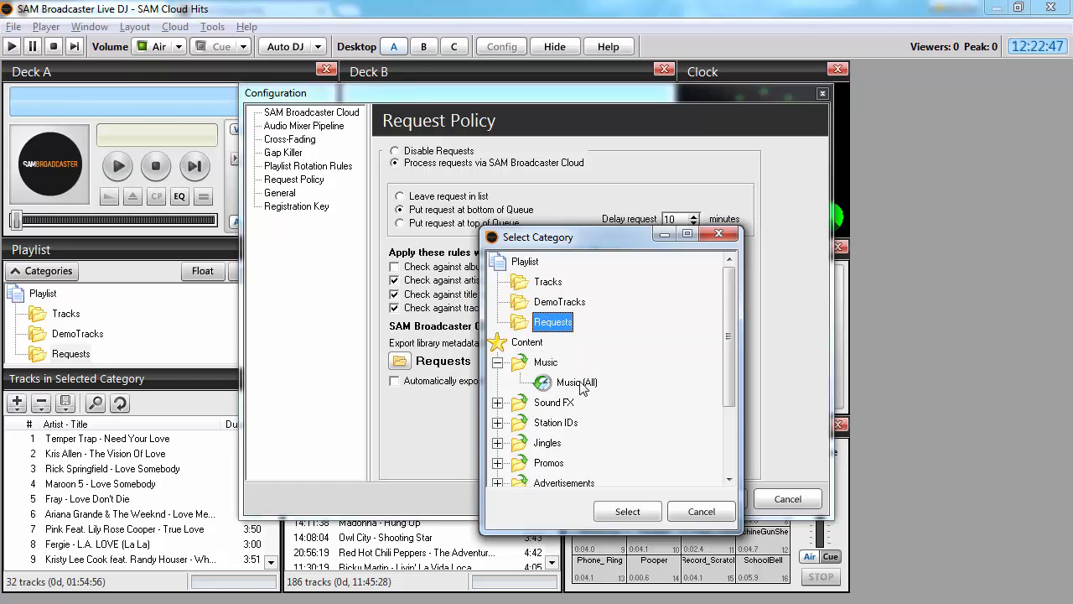
pyautogui.click(577, 383)
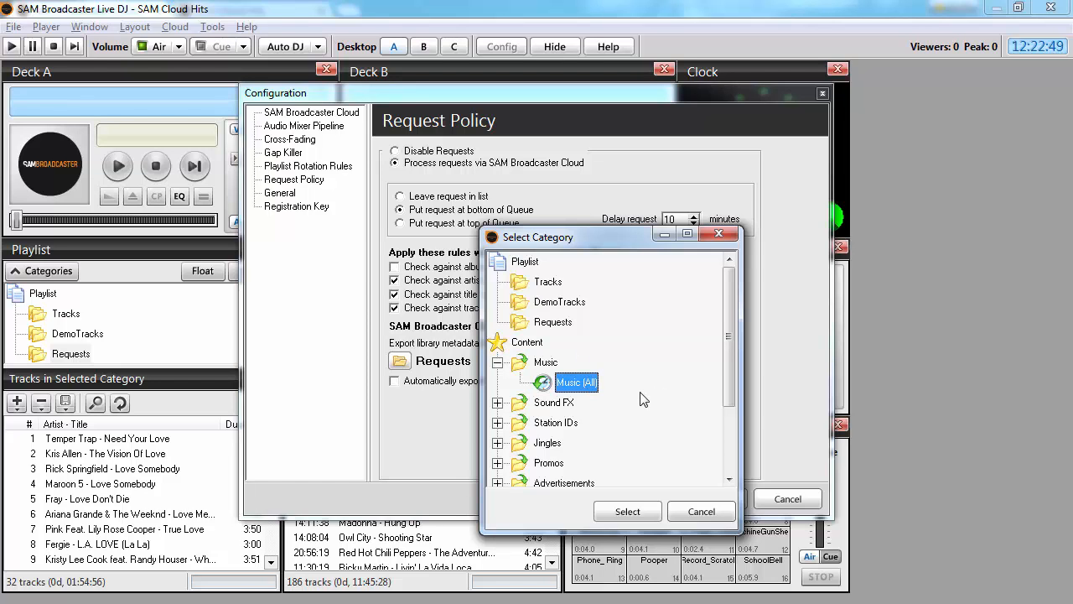
pyautogui.moveTo(637, 398)
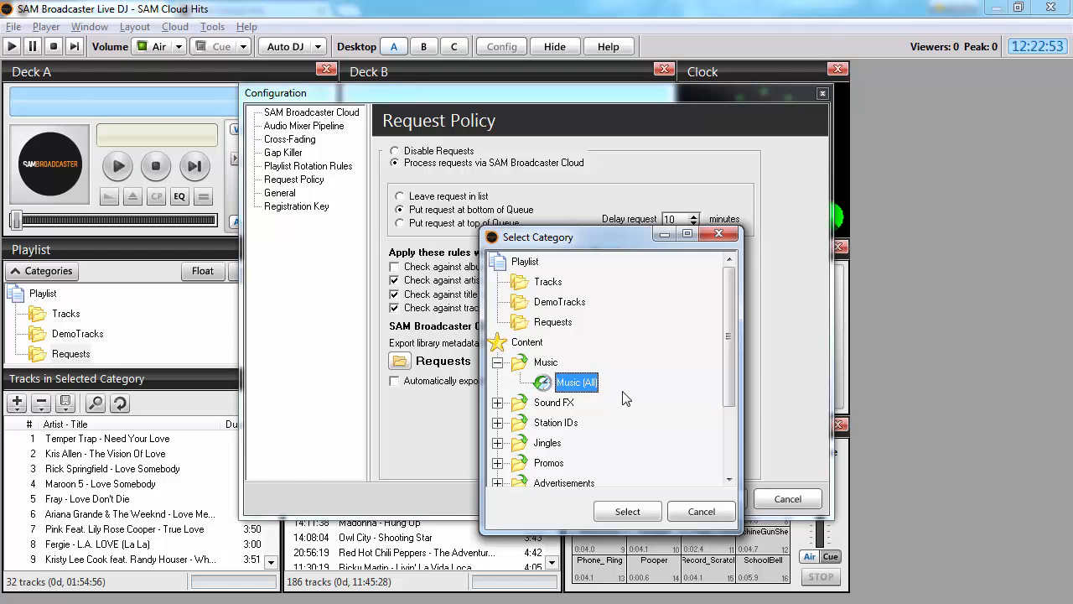
pyautogui.moveTo(612, 399)
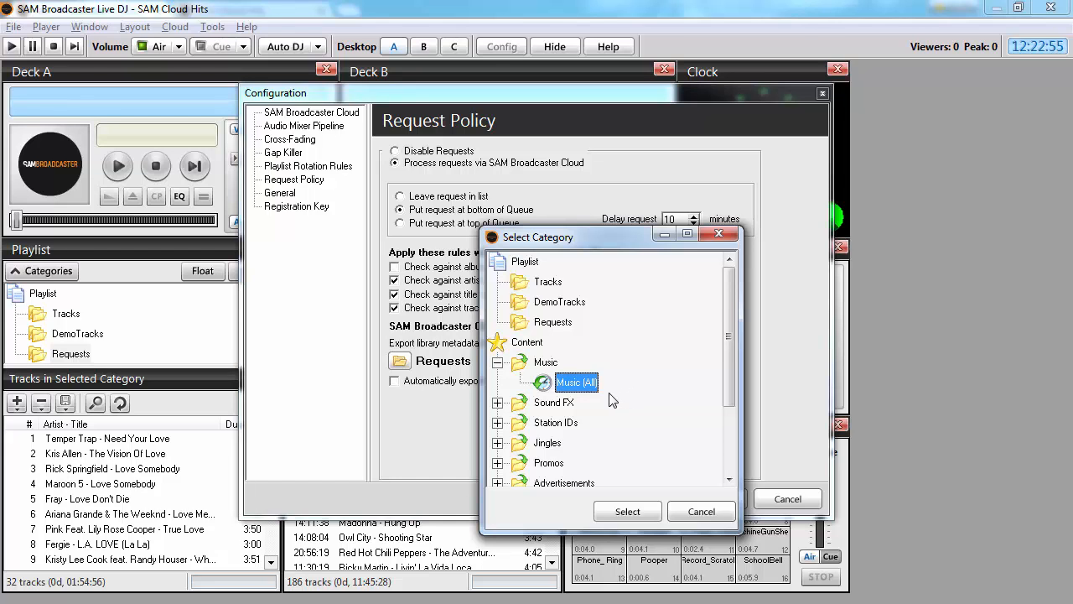
pyautogui.click(553, 322)
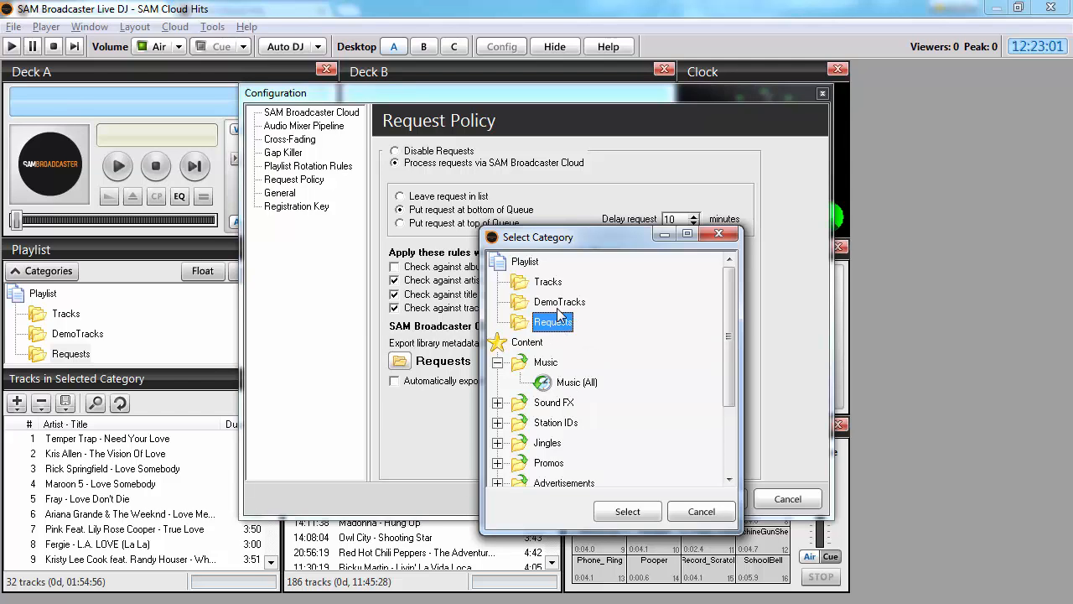
pyautogui.moveTo(629, 486)
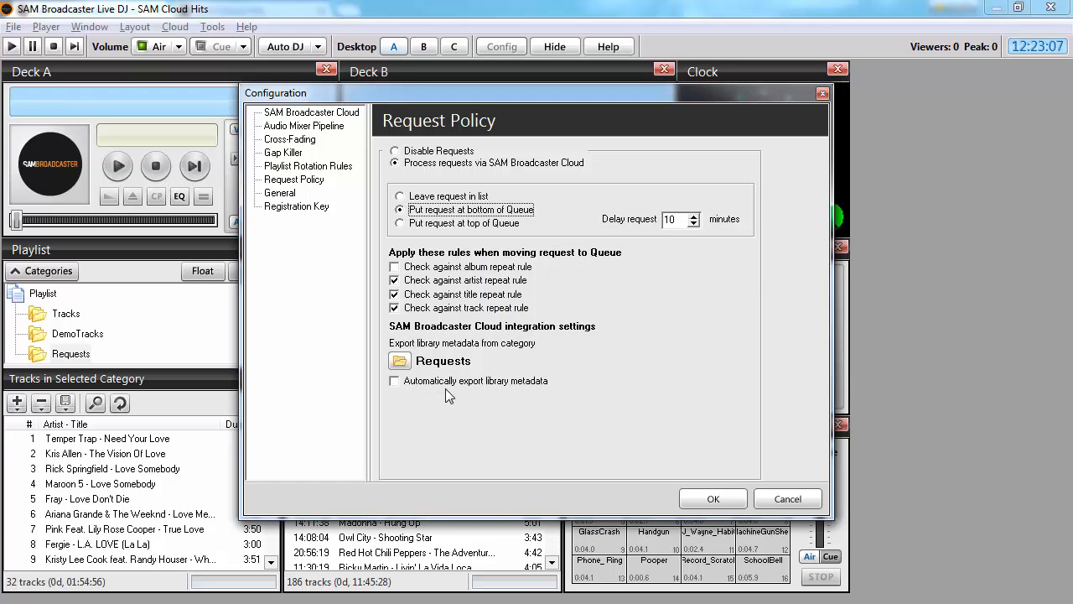
# - Turn on automatic export of library metadata from the Requests category
pyautogui.click(394, 379)
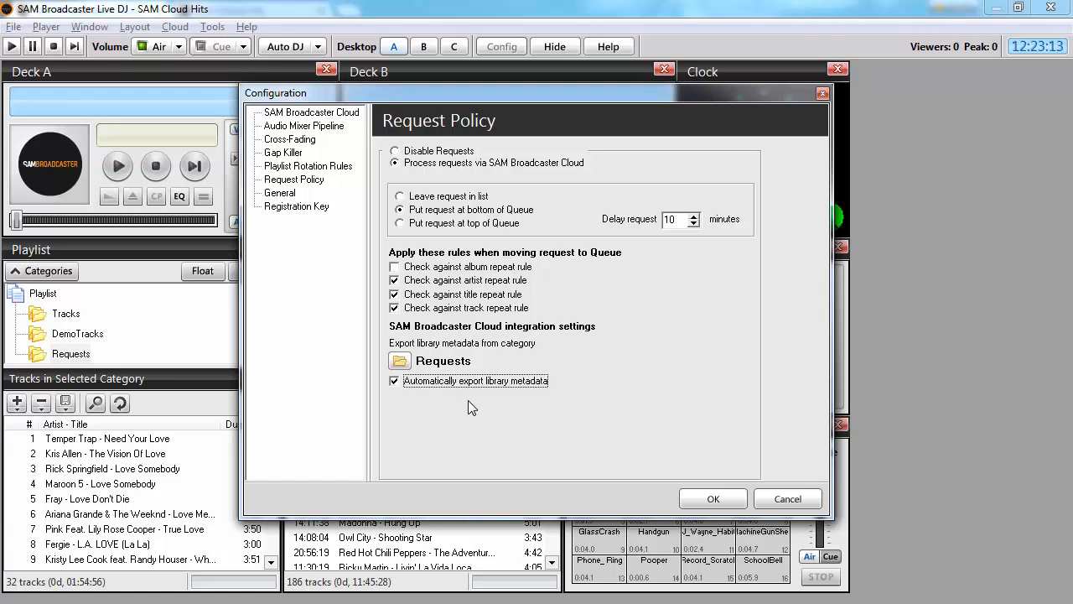
pyautogui.moveTo(483, 411)
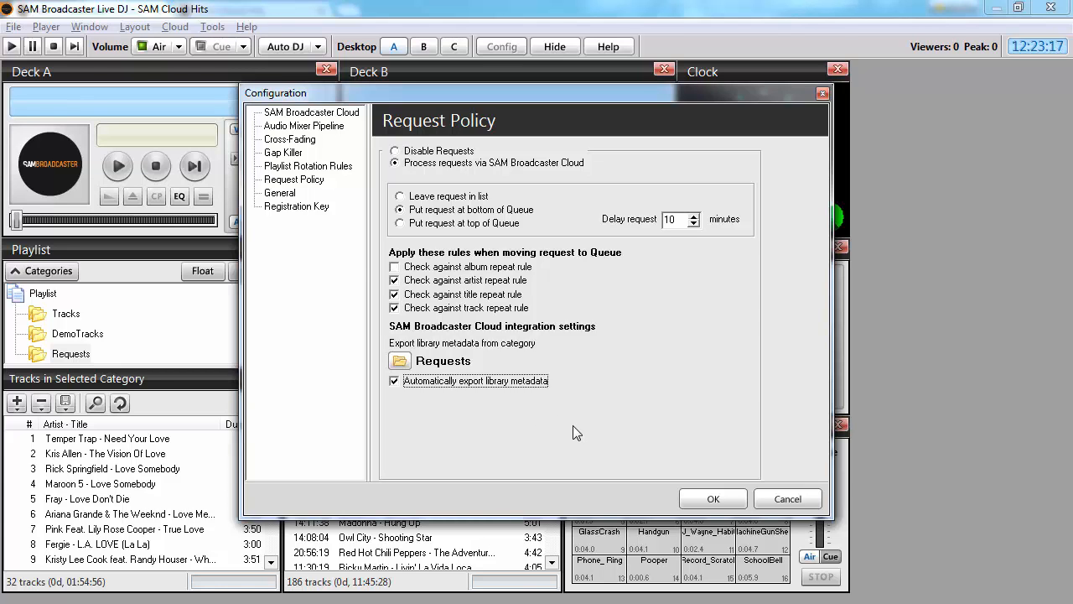
pyautogui.moveTo(562, 433)
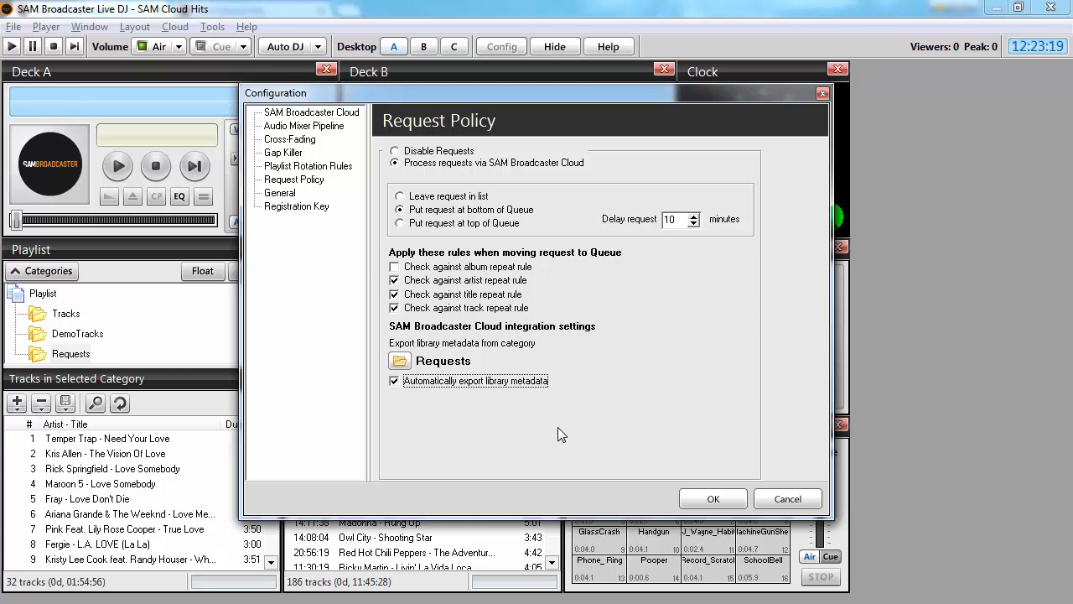
pyautogui.moveTo(560, 432)
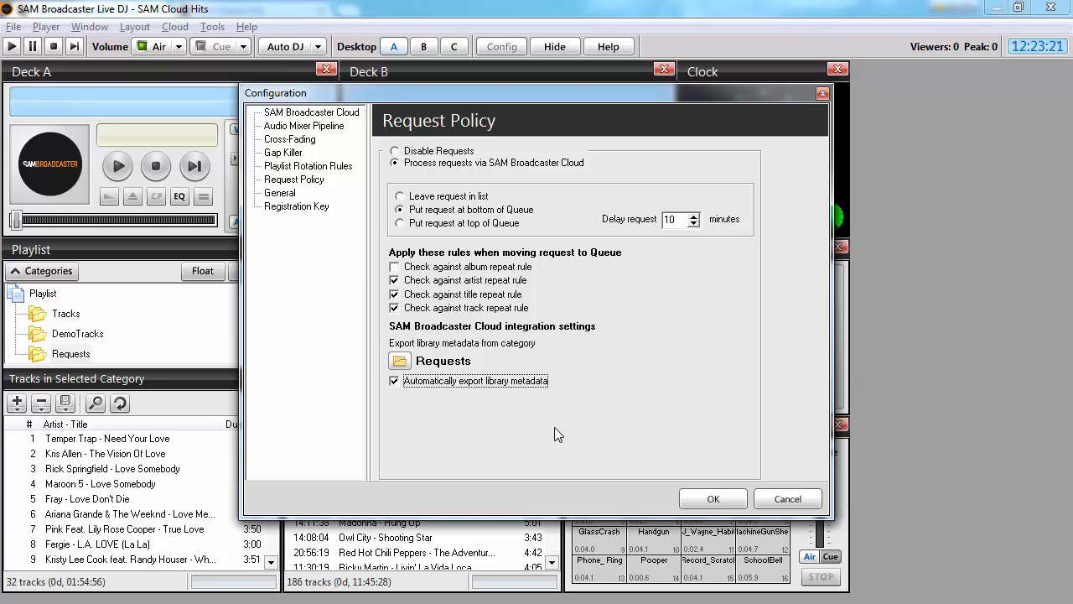
pyautogui.moveTo(570, 434)
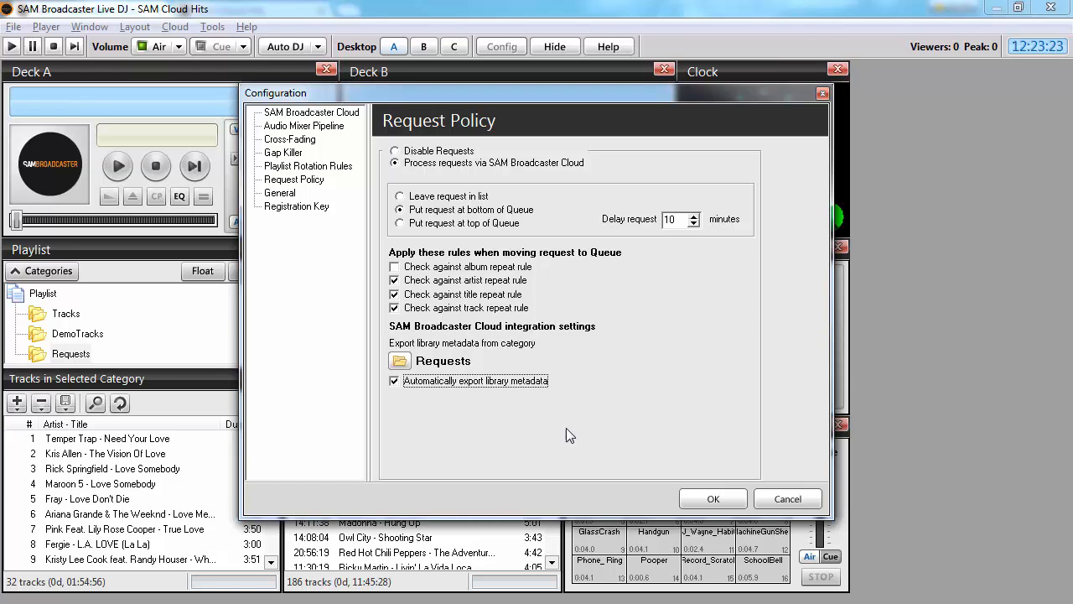
pyautogui.moveTo(647, 457)
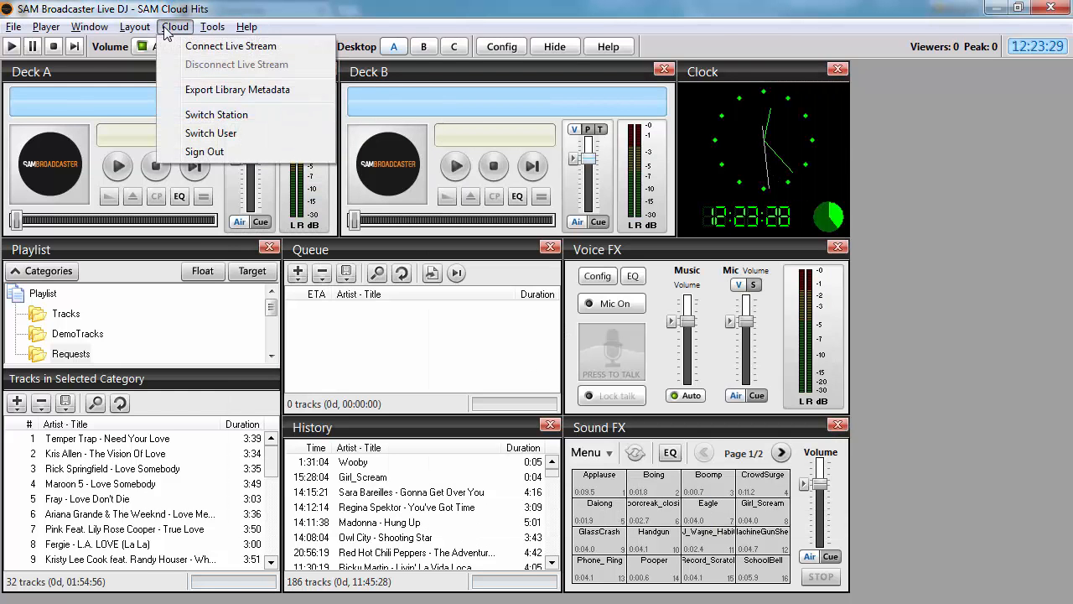
pyautogui.moveTo(238, 90)
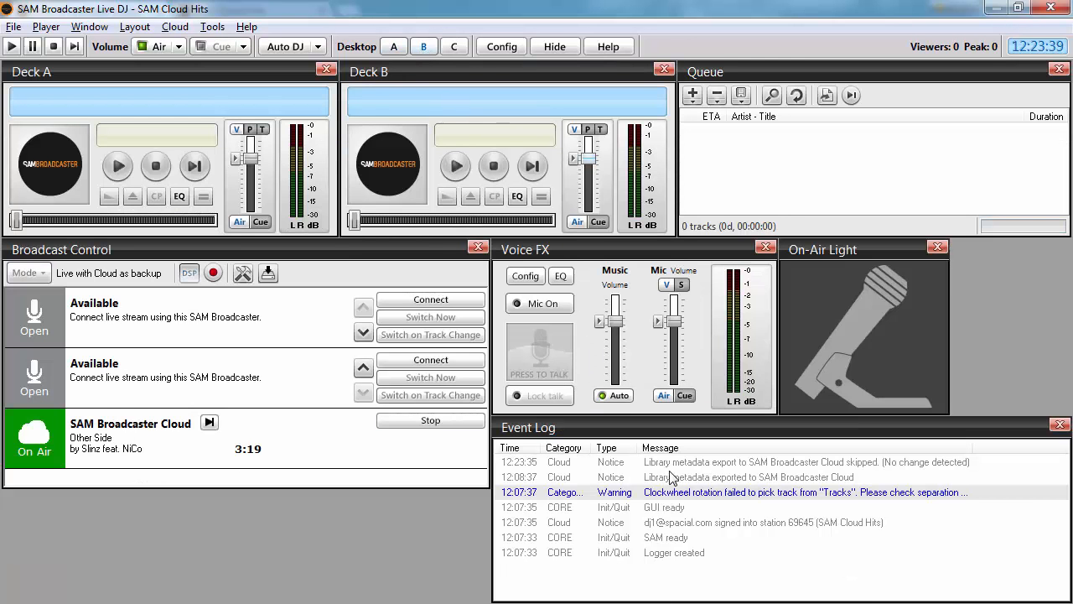
# - Inspect the Event Log entries confirming library metadata was exported to the Cloud
pyautogui.click(746, 477)
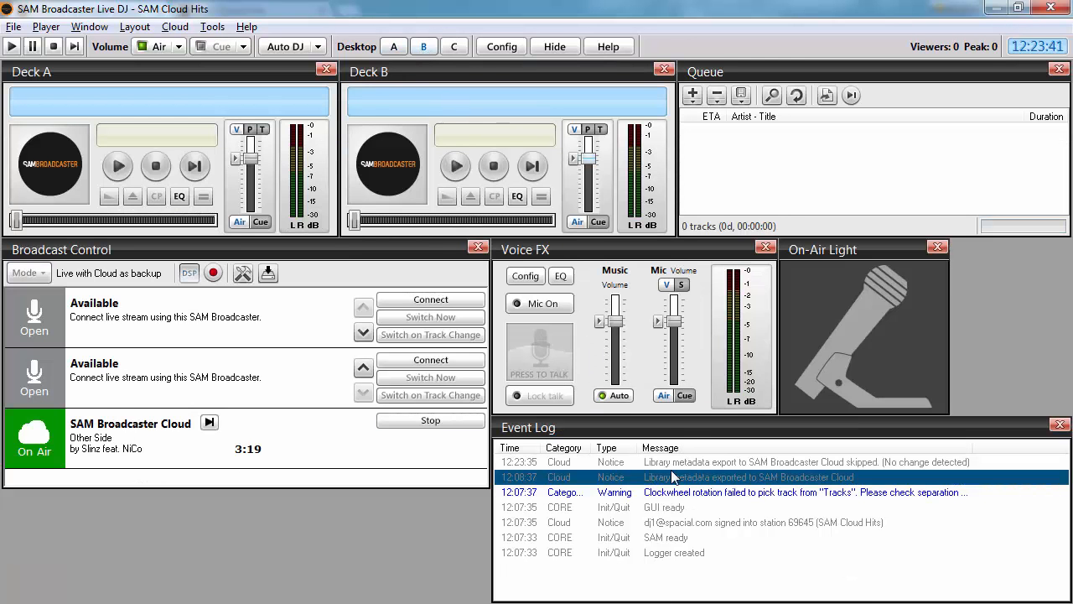
pyautogui.moveTo(704, 493)
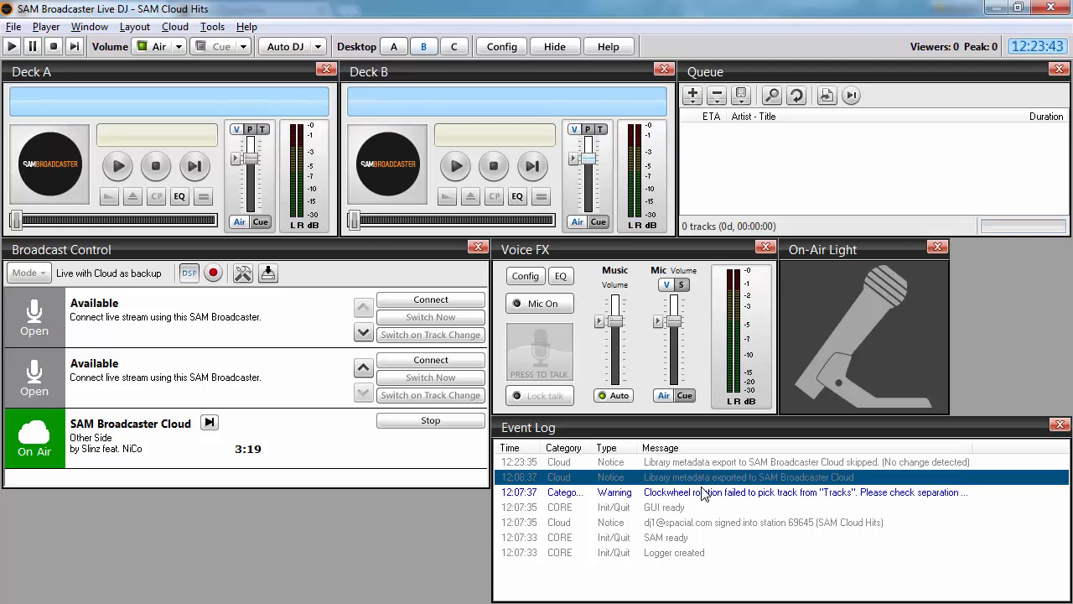
pyautogui.moveTo(818, 490)
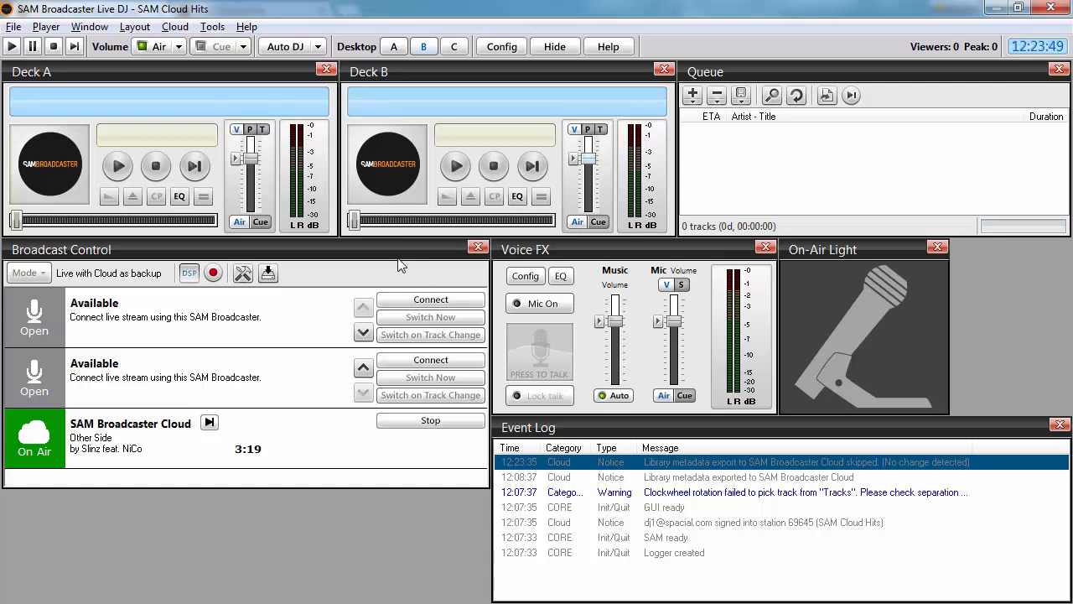
pyautogui.moveTo(871, 473)
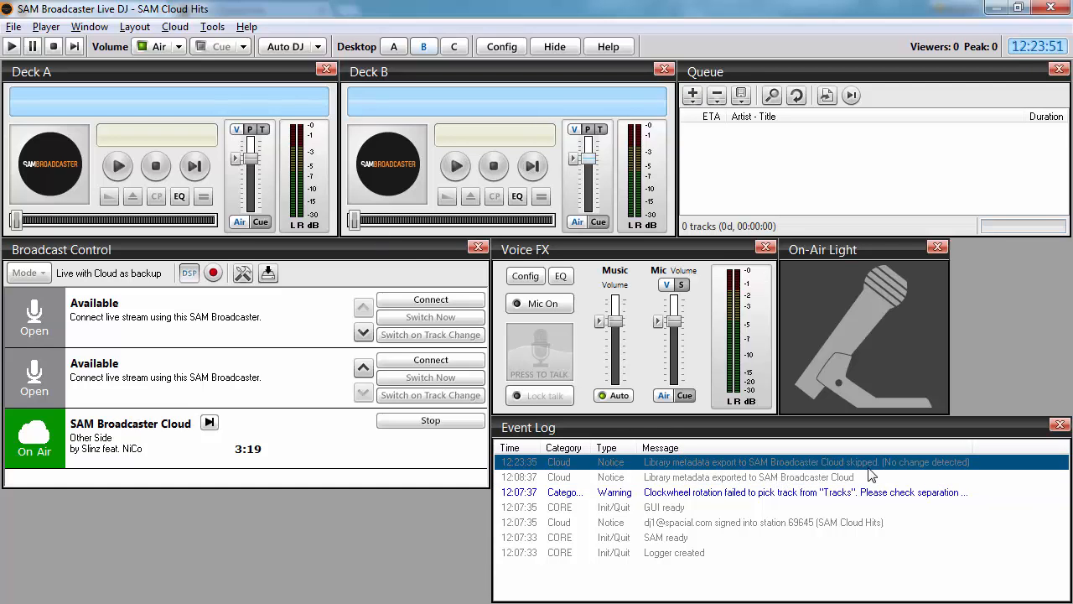
pyautogui.moveTo(964, 473)
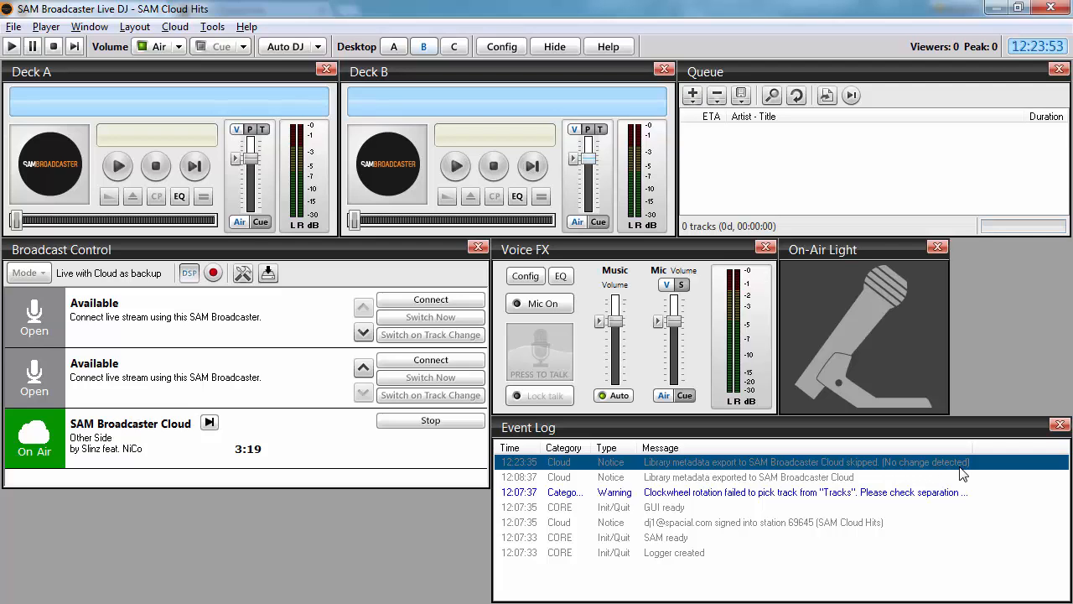
pyautogui.moveTo(751, 488)
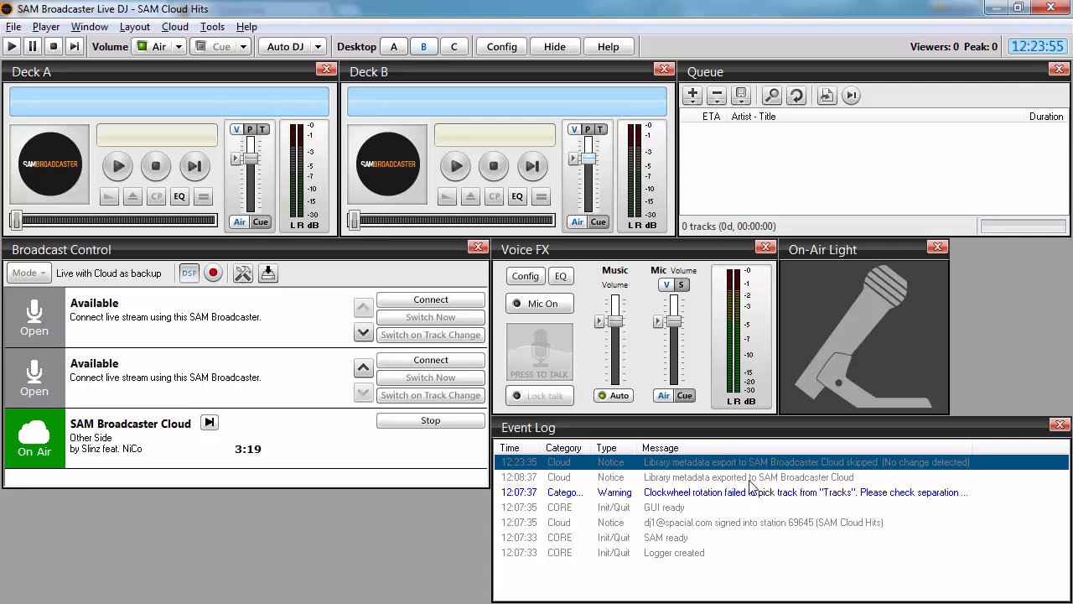
pyautogui.click(746, 477)
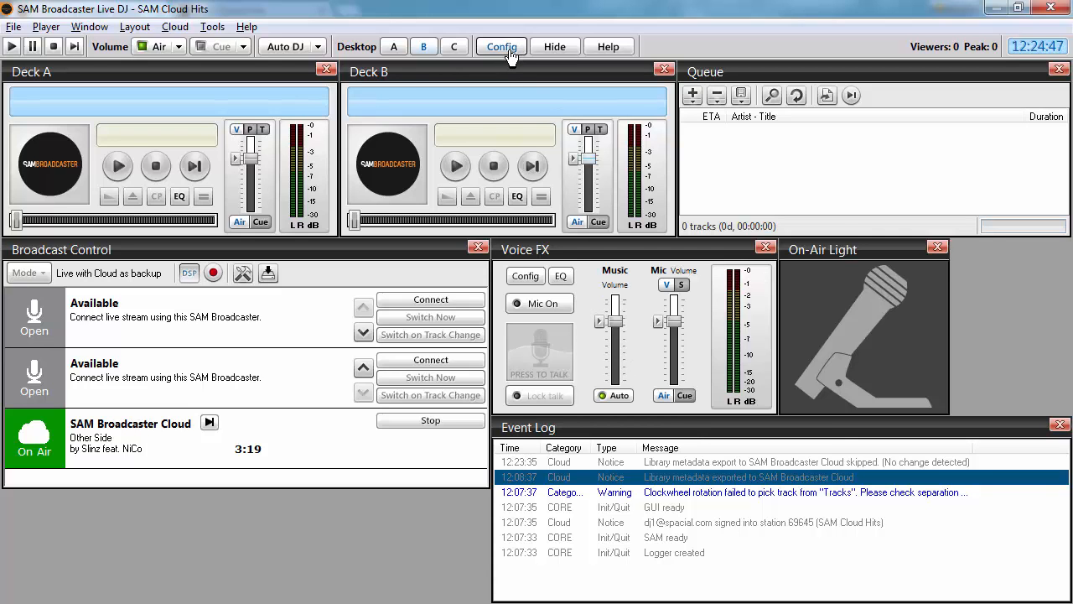
# - In Playlist Rotation Rules, add a Req.QueueBottom request line to the clockwheel and confirm
pyautogui.click(499, 47)
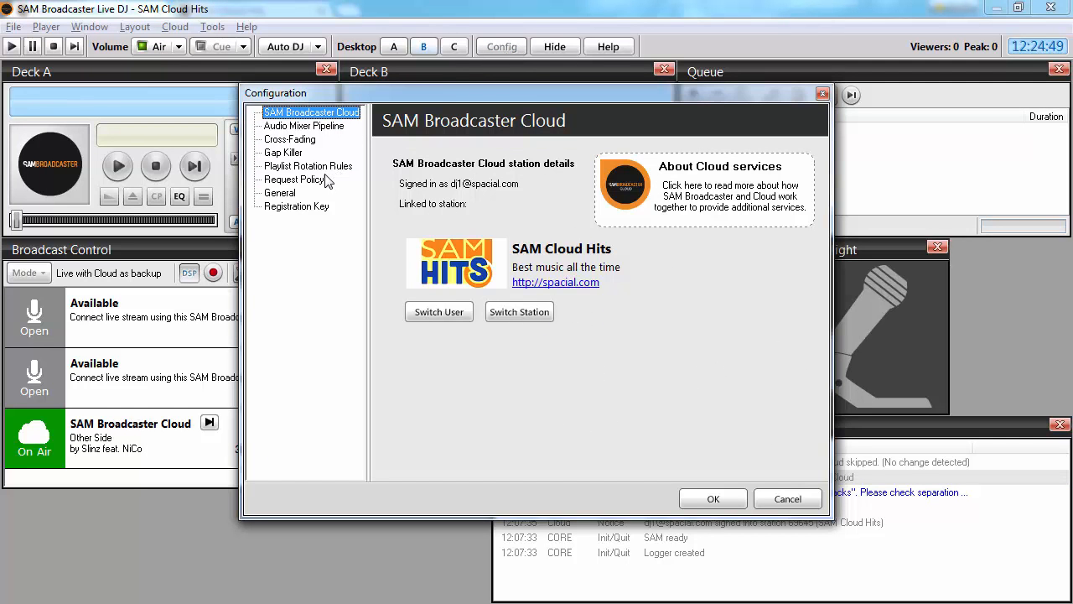
pyautogui.click(309, 166)
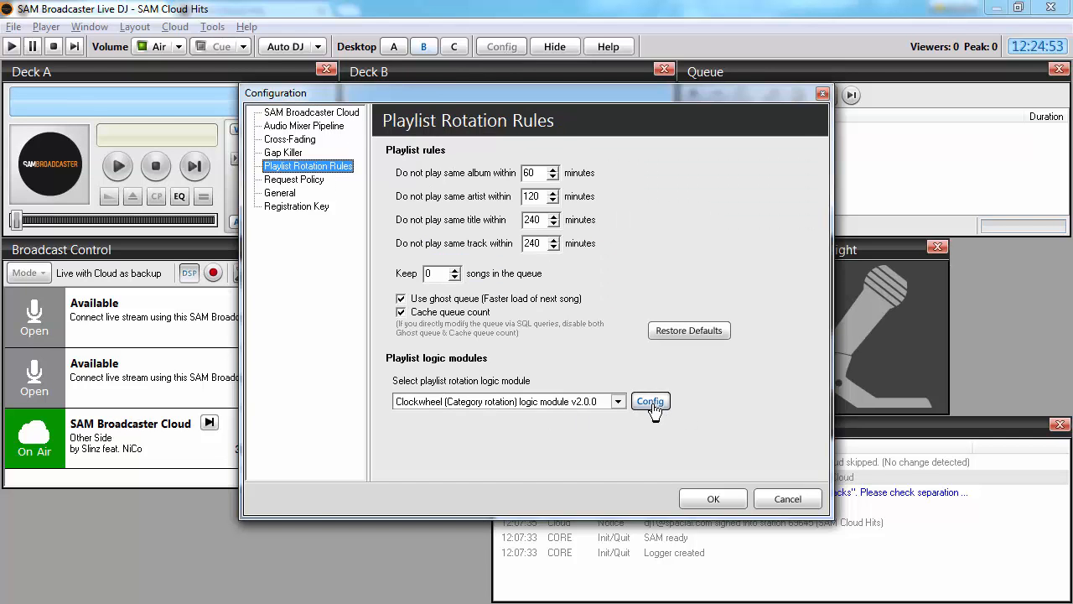
pyautogui.click(651, 401)
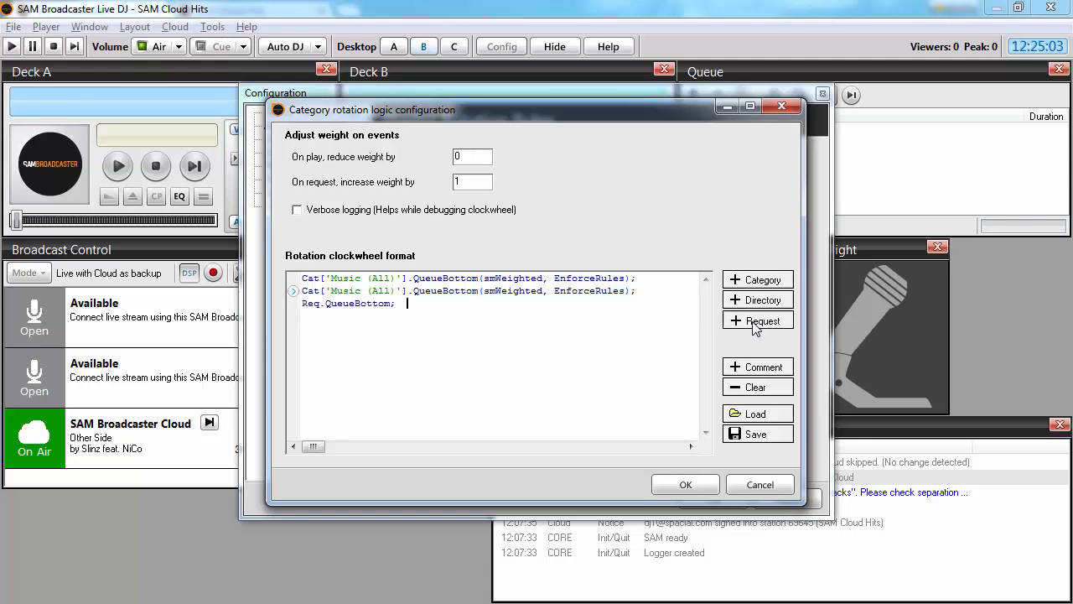
pyautogui.click(758, 319)
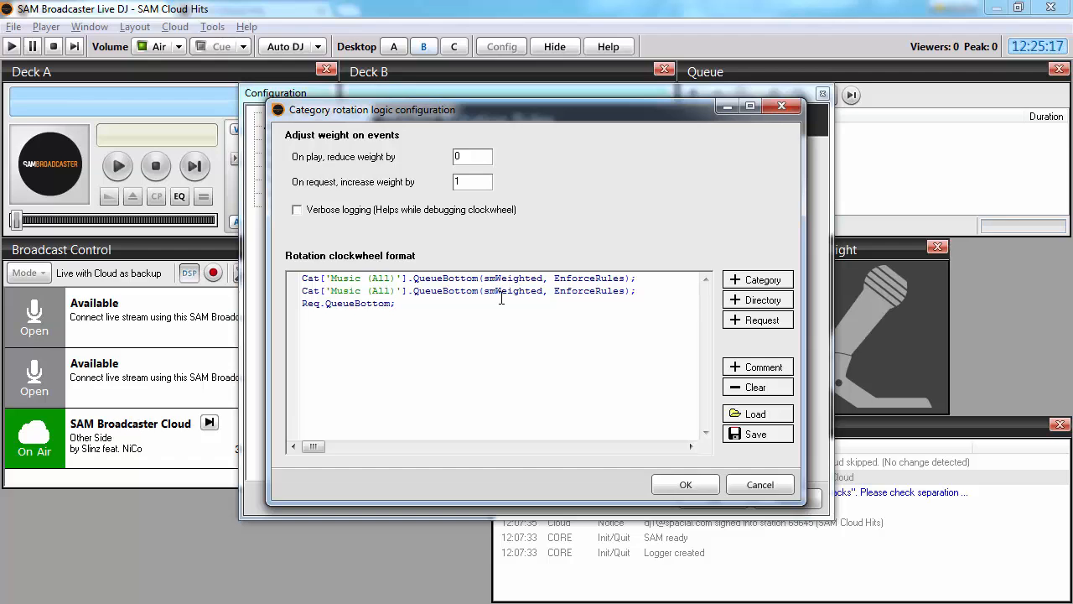
pyautogui.click(396, 301)
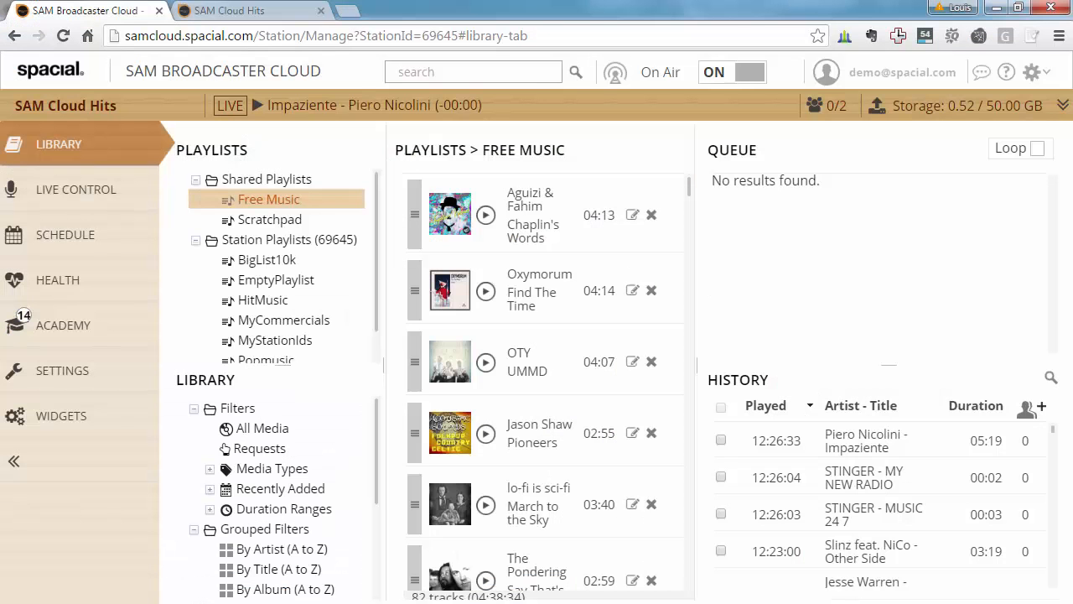
pyautogui.moveTo(60, 415)
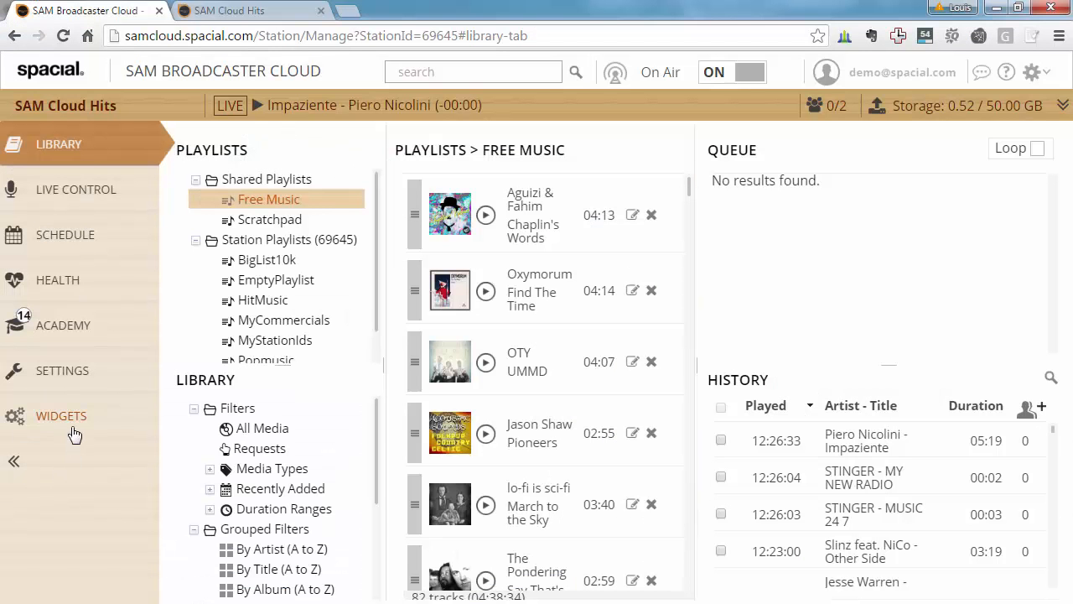
# - Generate a Media Library web widget with a 20-item limit and move to the public listen page
pyautogui.click(60, 416)
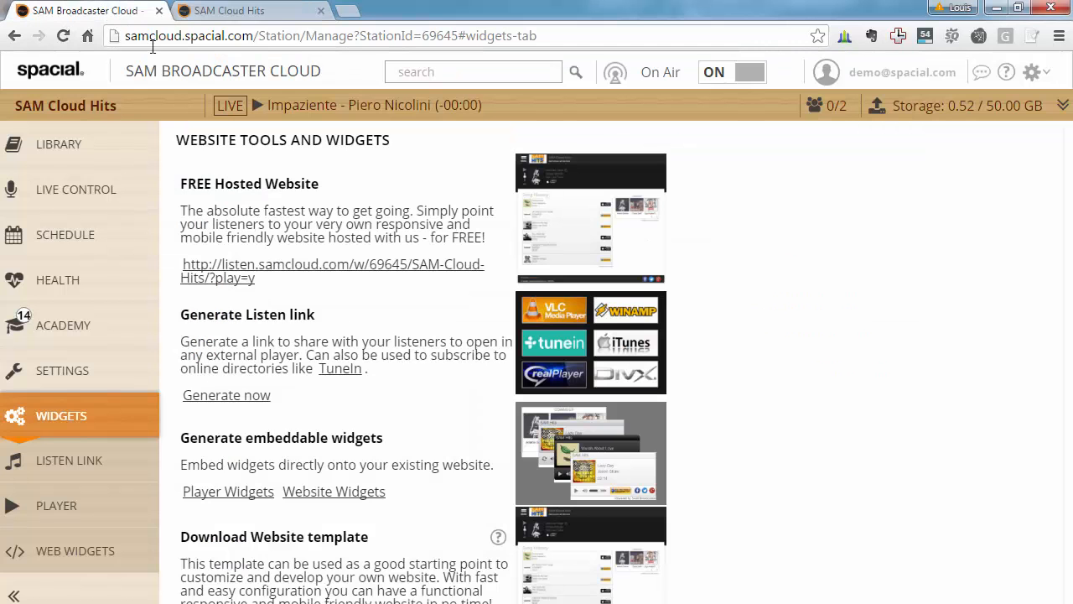
pyautogui.scroll(-3)
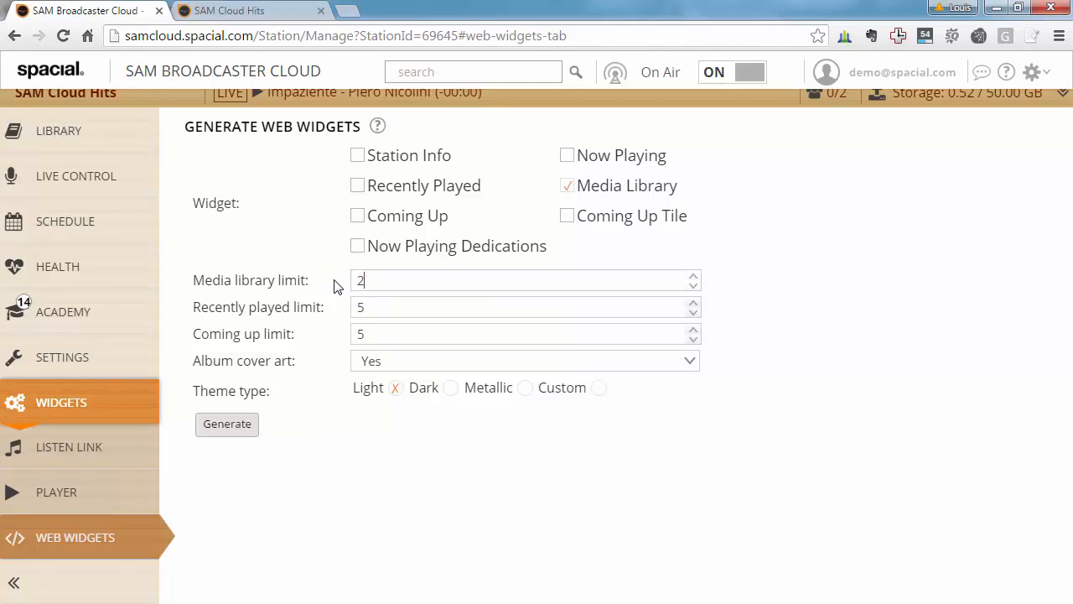
pyautogui.write('0')
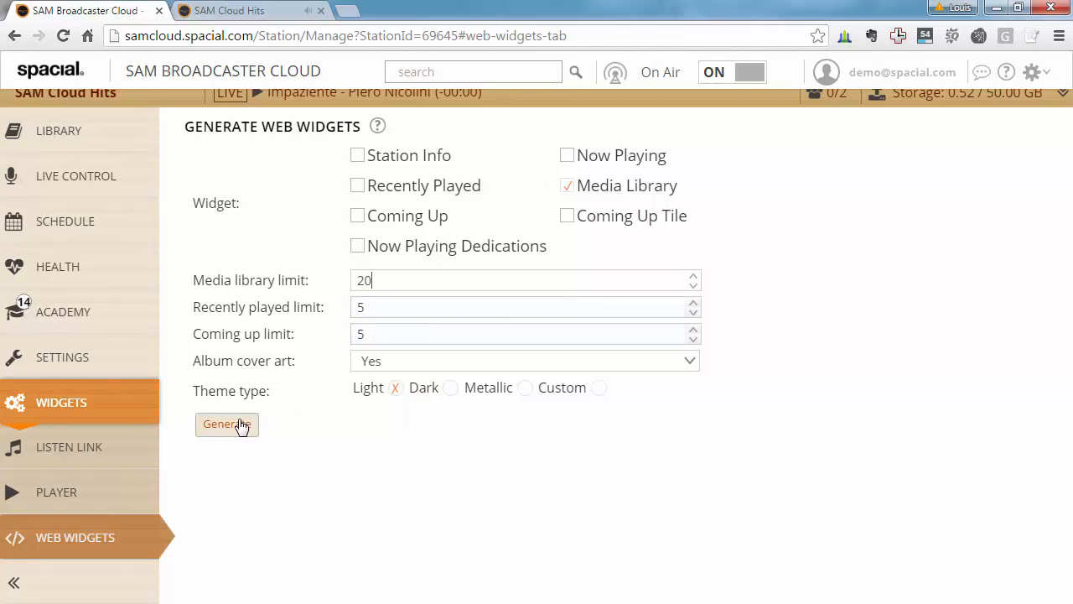
pyautogui.click(227, 423)
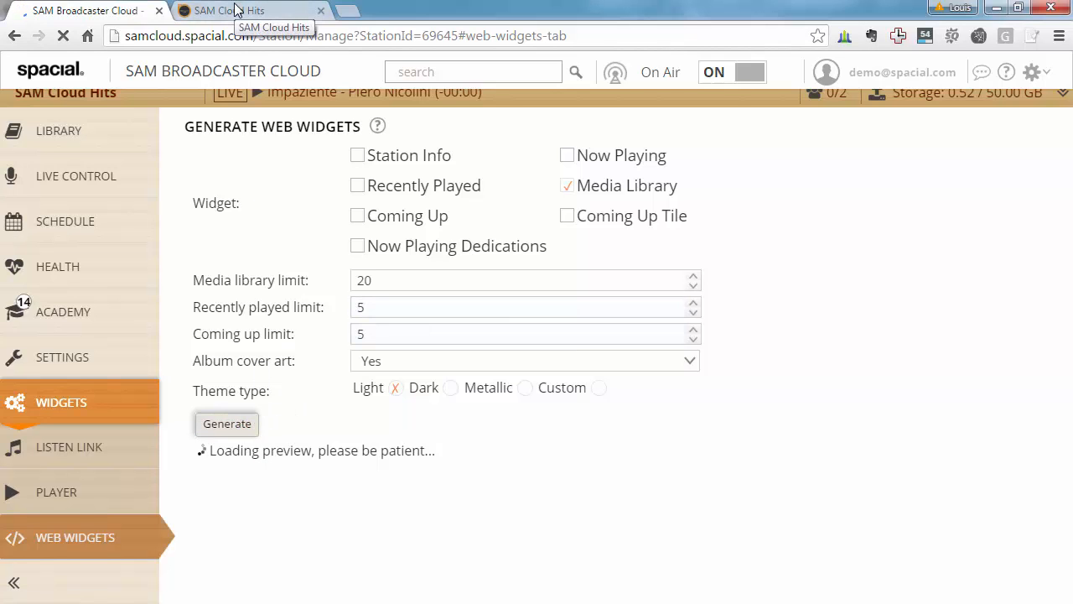
pyautogui.click(226, 423)
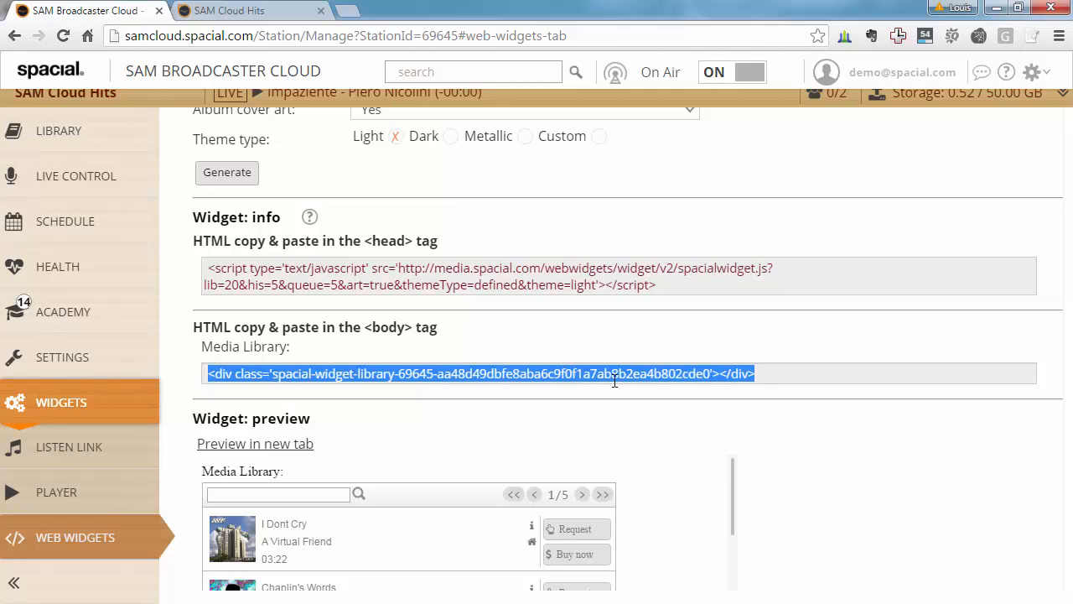
pyautogui.scroll(-3)
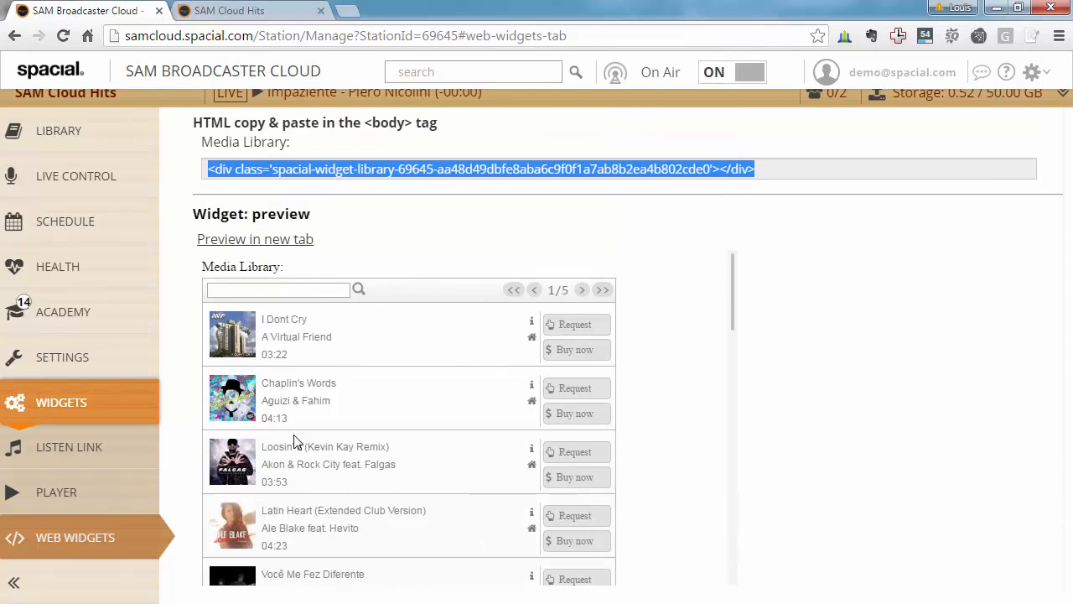
pyautogui.moveTo(577, 394)
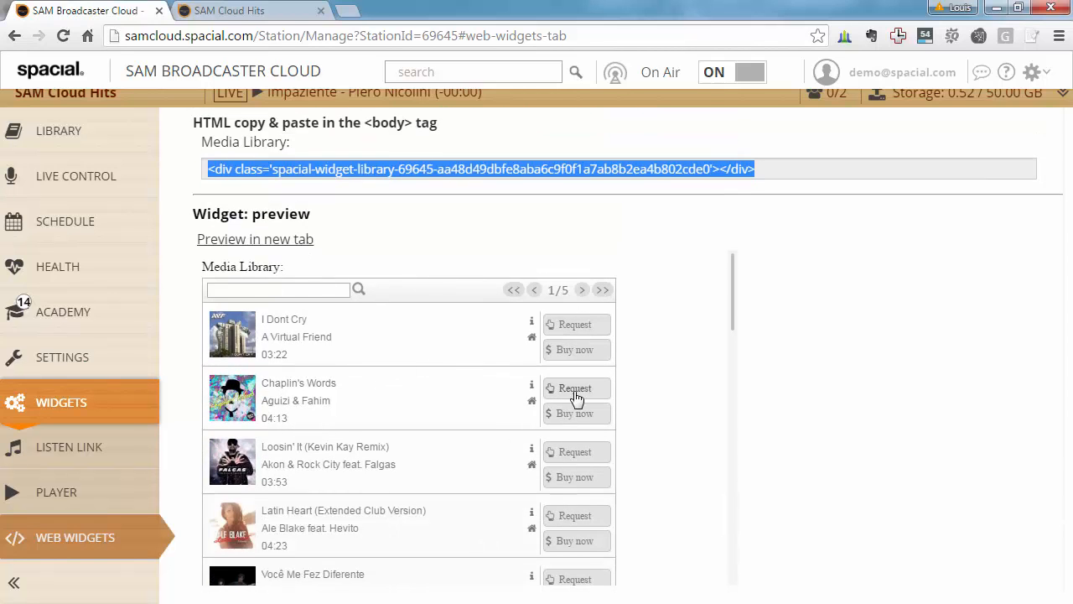
pyautogui.moveTo(396, 345)
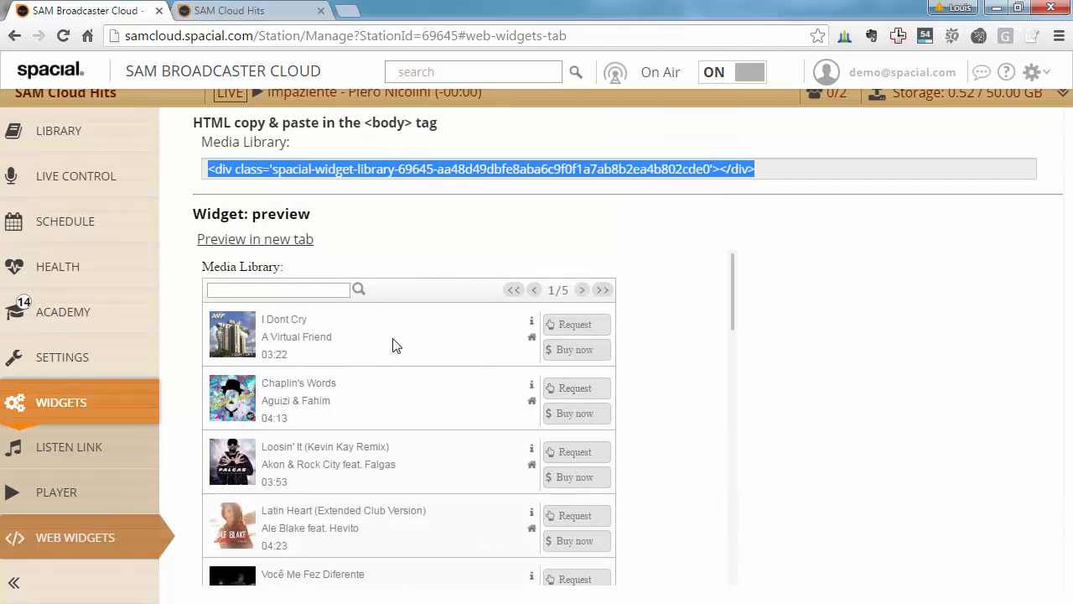
pyautogui.moveTo(241, 500)
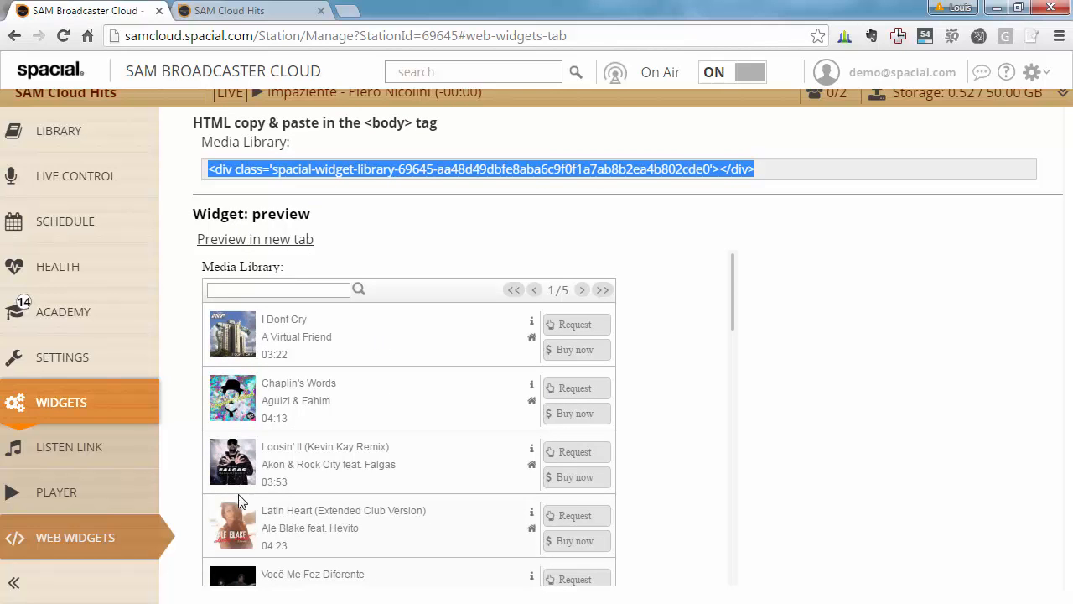
pyautogui.click(278, 288)
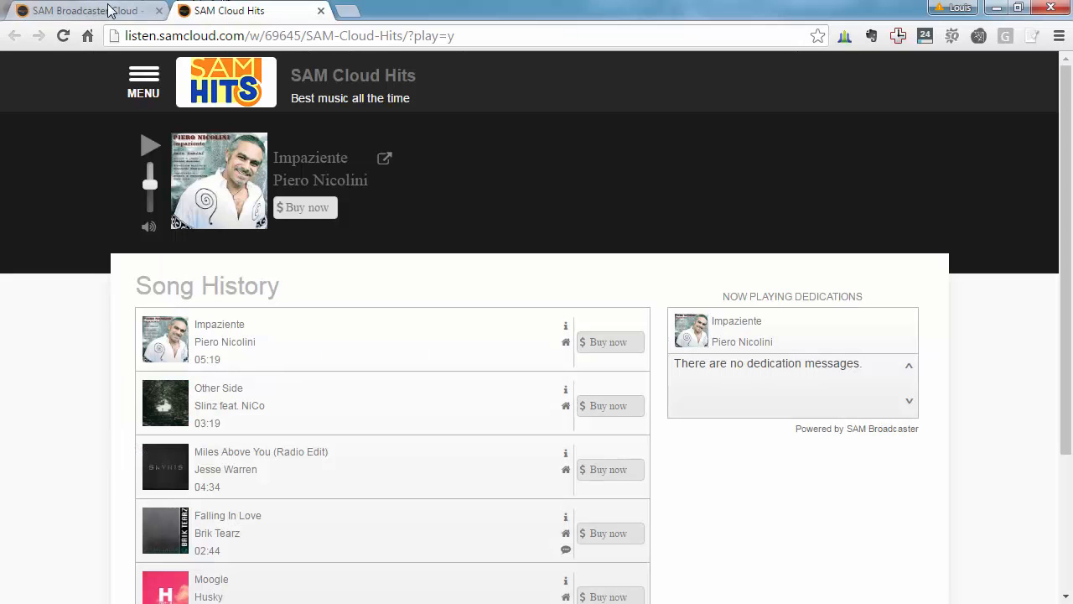
pyautogui.moveTo(168, 121)
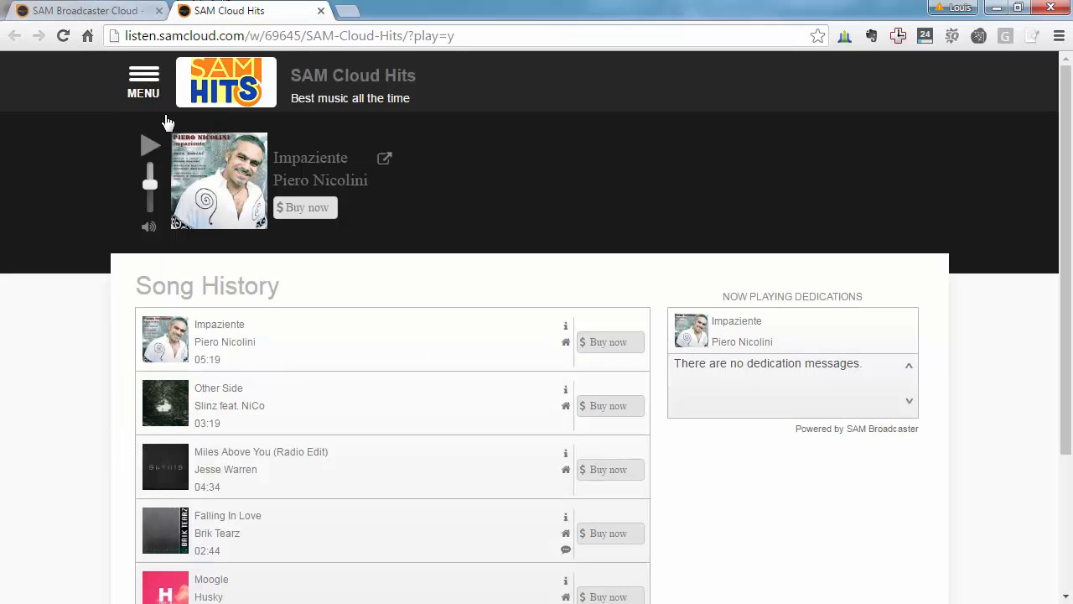
# - Browse Library on the SAM Cloud Hits listener site and start a library search
pyautogui.click(142, 80)
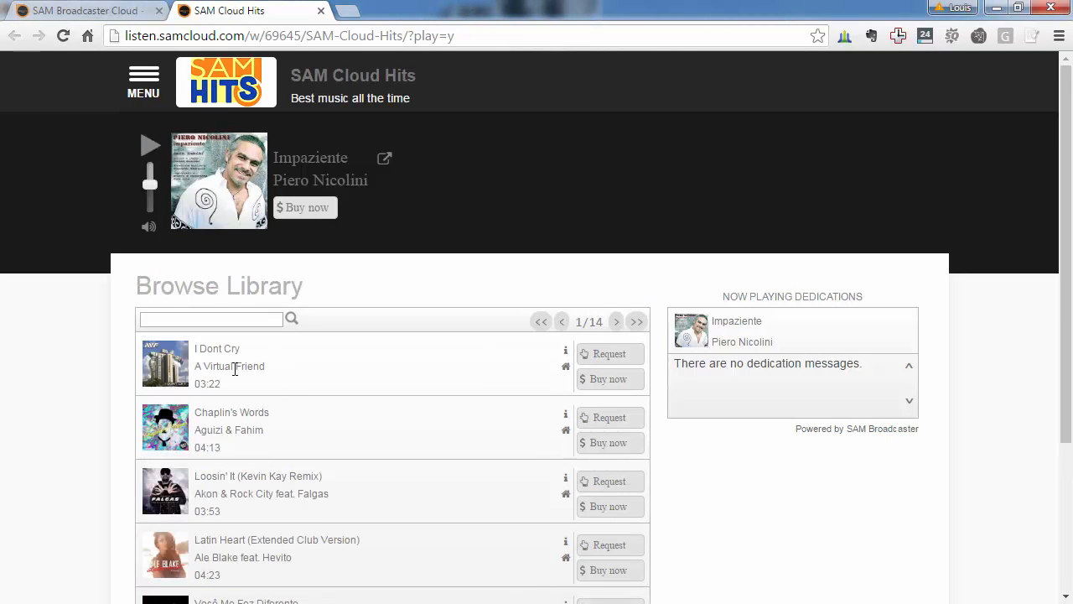
pyautogui.scroll(-3)
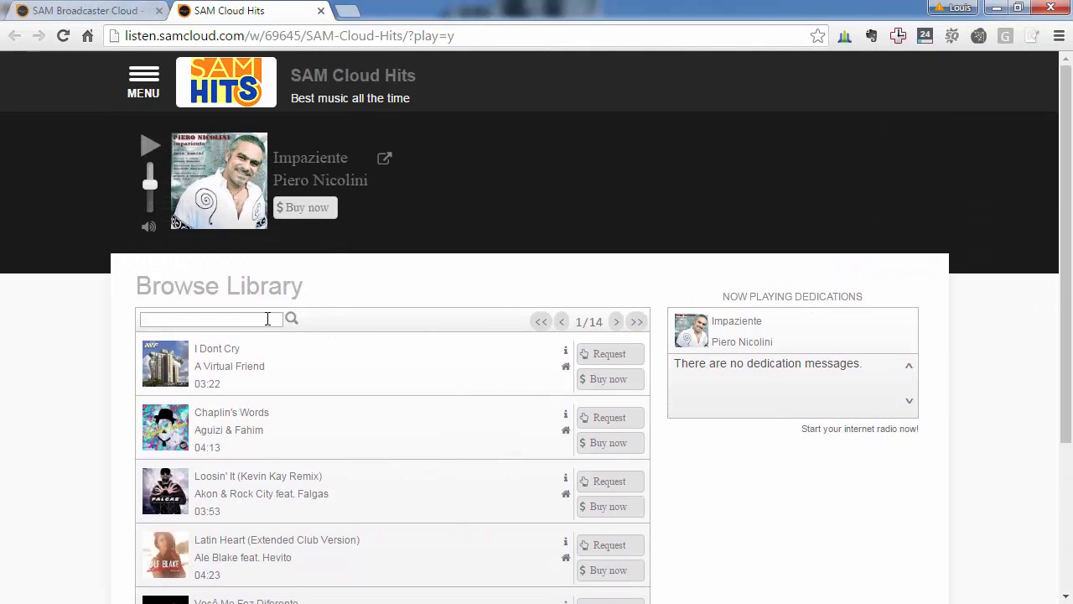
pyautogui.click(205, 318)
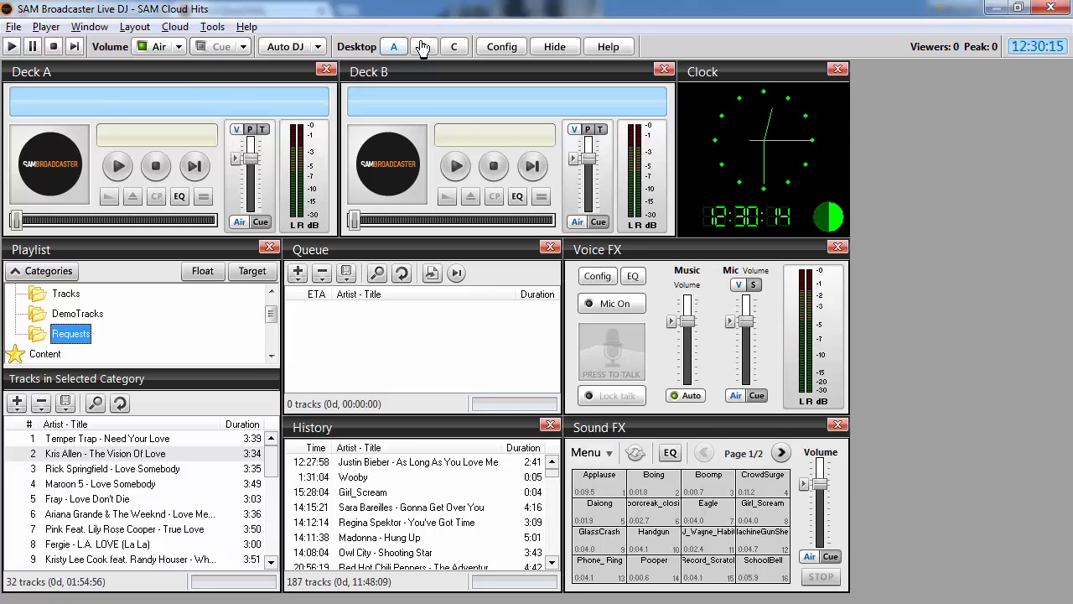
pyautogui.click(423, 47)
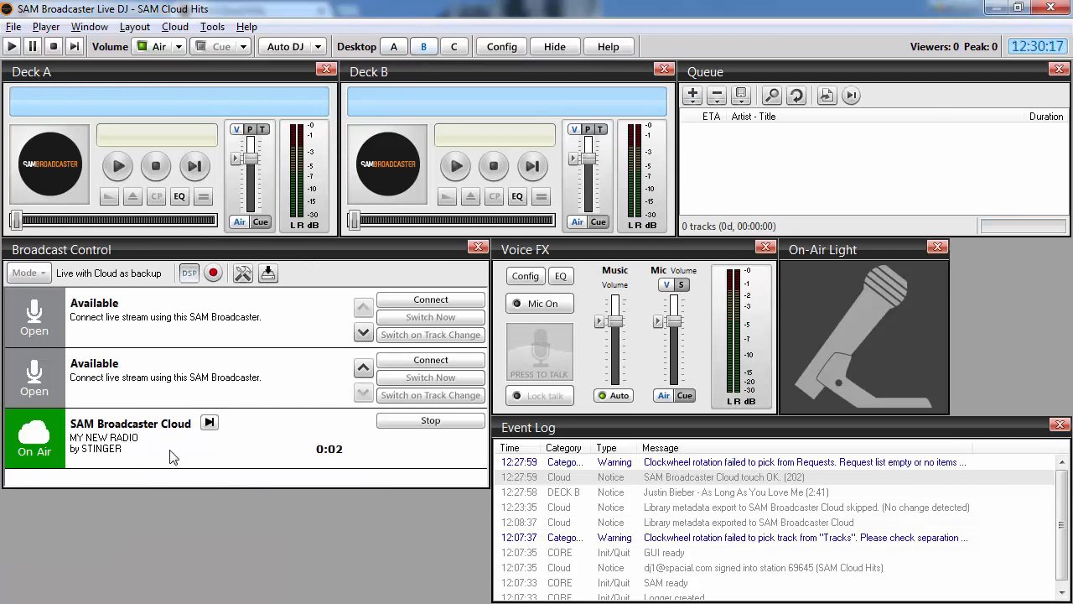
pyautogui.moveTo(184, 453)
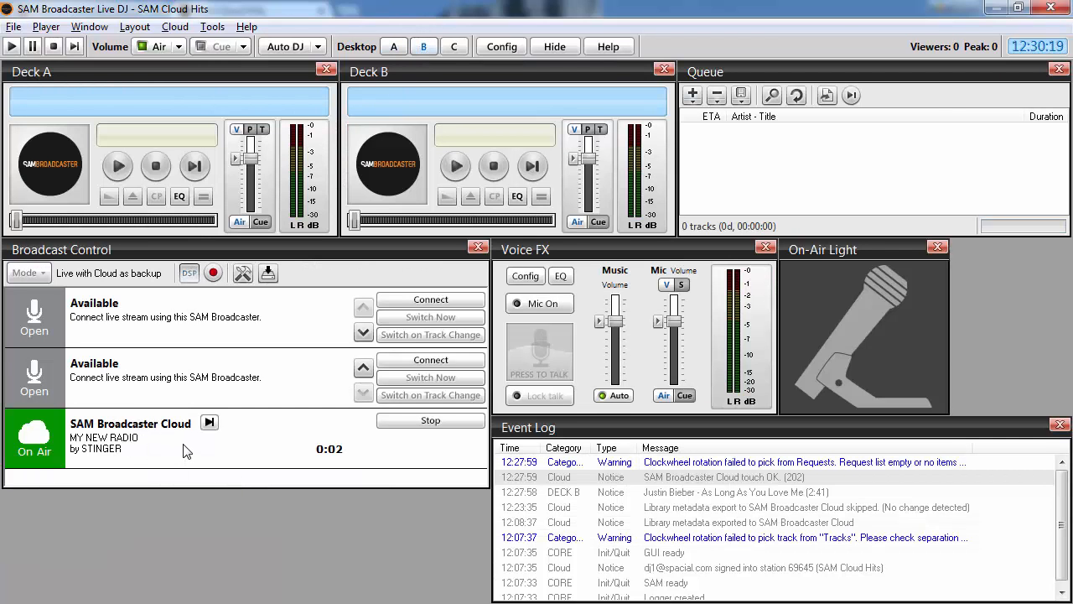
pyautogui.moveTo(171, 449)
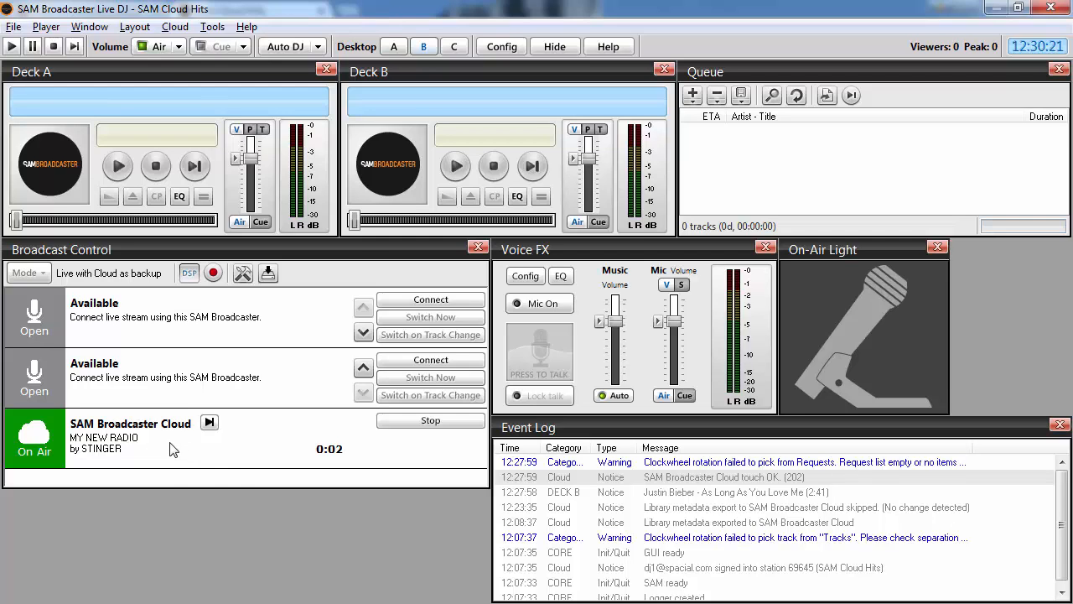
pyautogui.moveTo(171, 444)
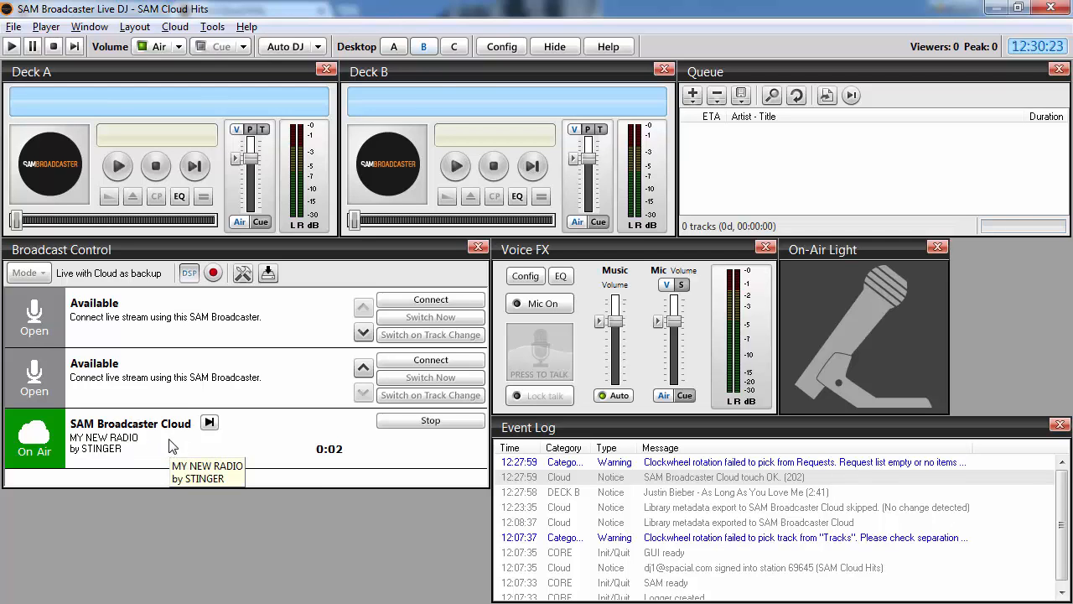
pyautogui.moveTo(186, 446)
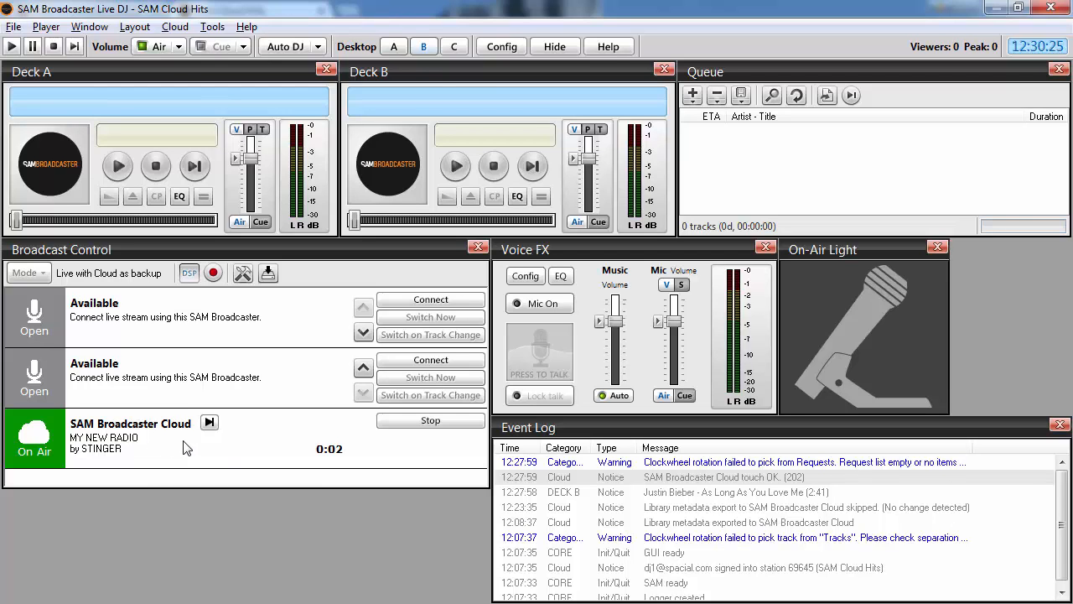
pyautogui.moveTo(208, 456)
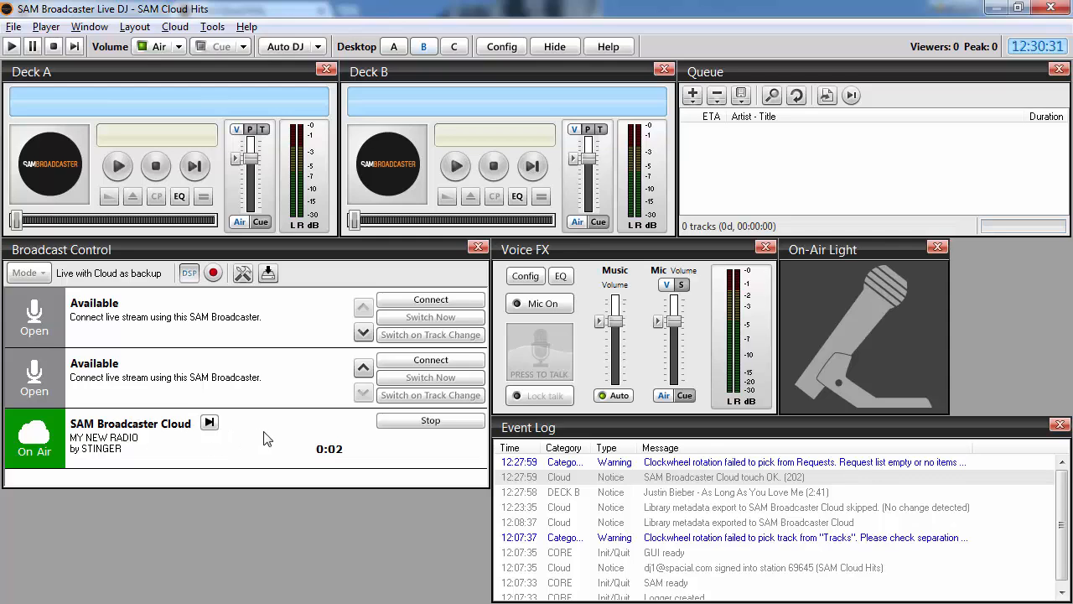
pyautogui.moveTo(268, 439)
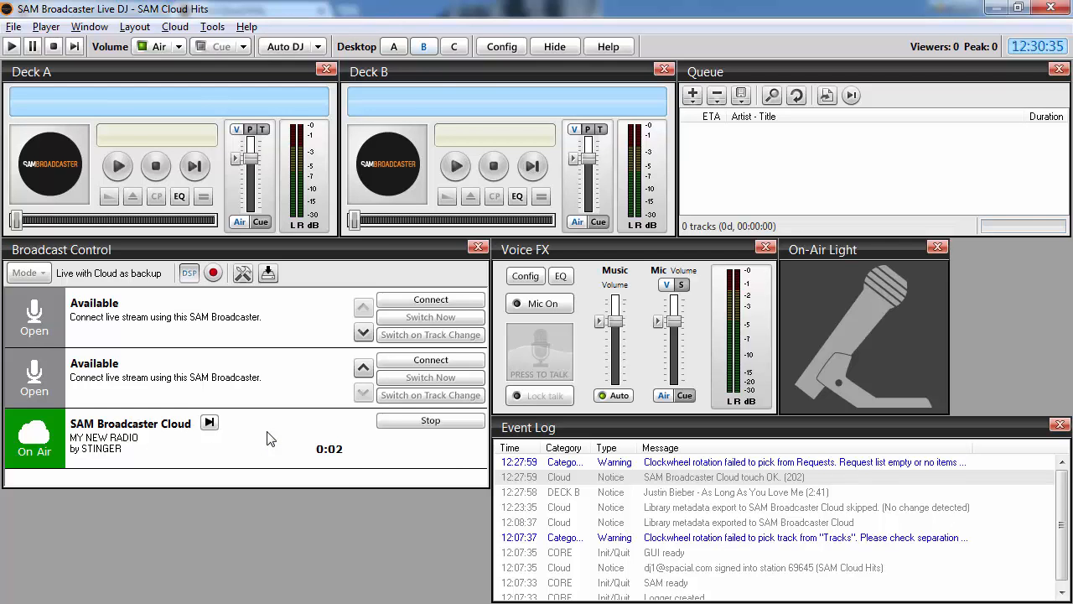
pyautogui.moveTo(268, 439)
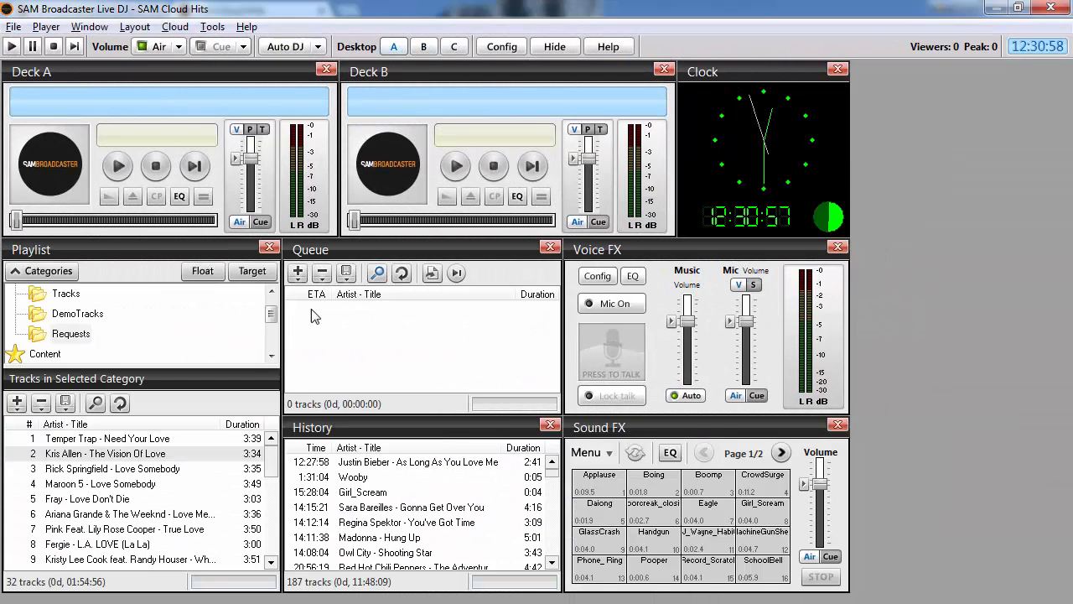
# - Check the DemoTracks and Requests categories, then connect the live stream from Broadcast Control
pyautogui.click(77, 313)
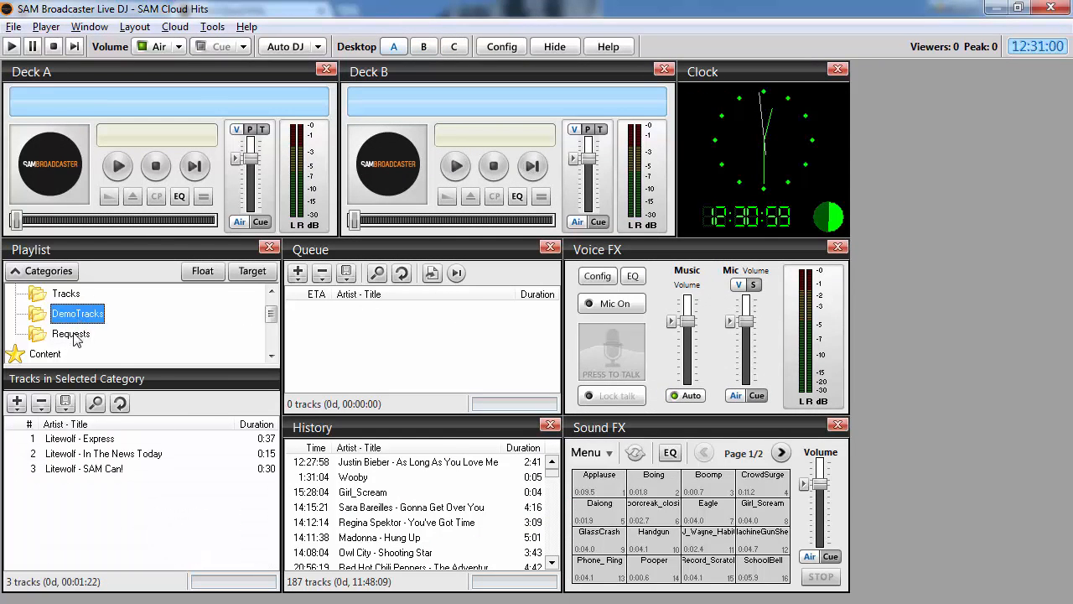
pyautogui.click(70, 334)
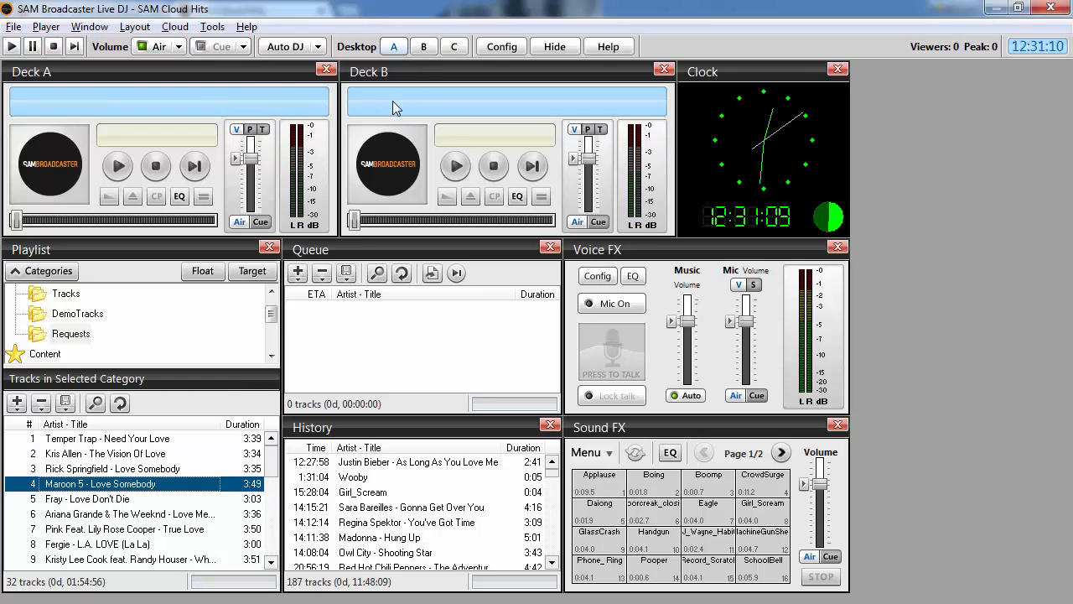
pyautogui.moveTo(255, 58)
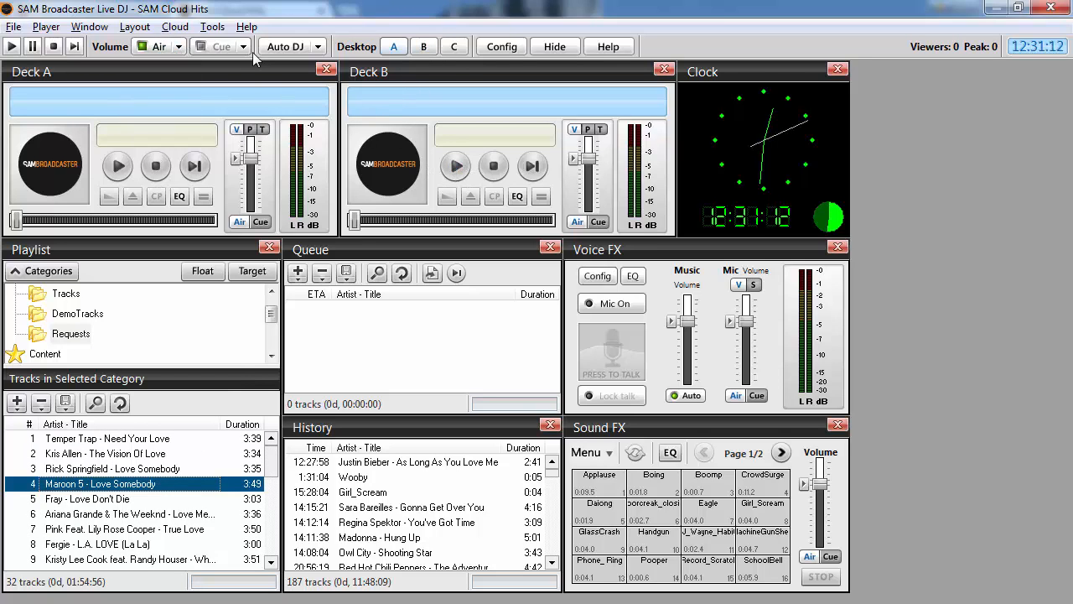
pyautogui.click(456, 166)
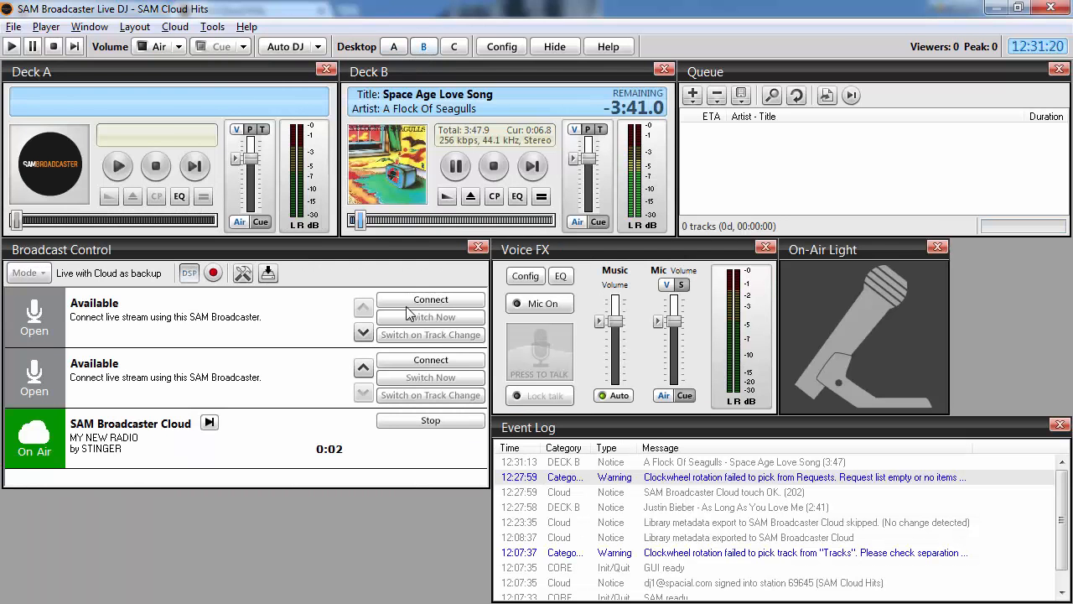
pyautogui.click(429, 298)
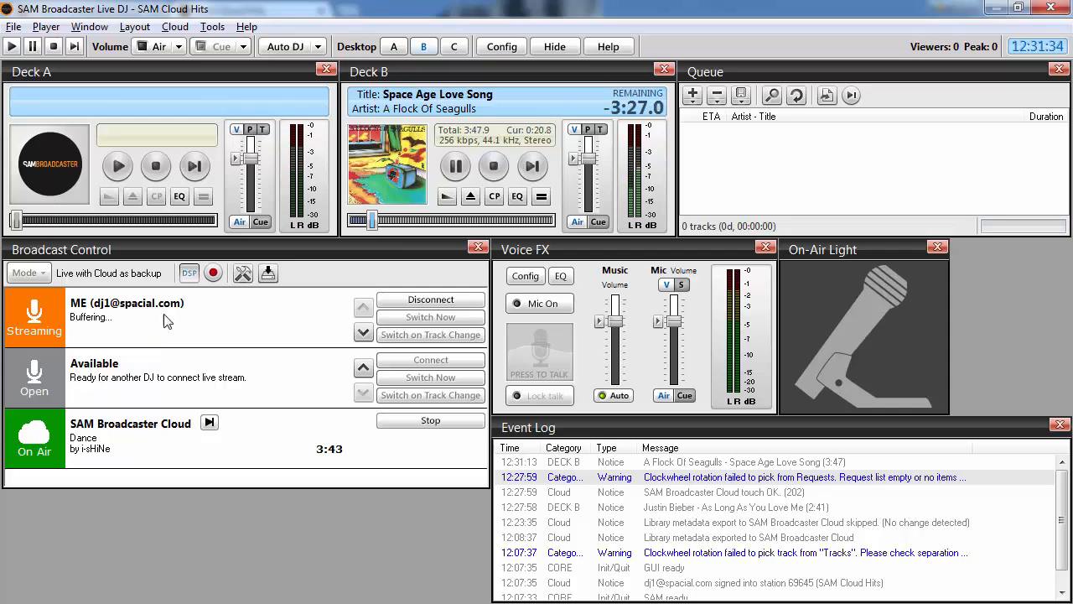
pyautogui.moveTo(114, 327)
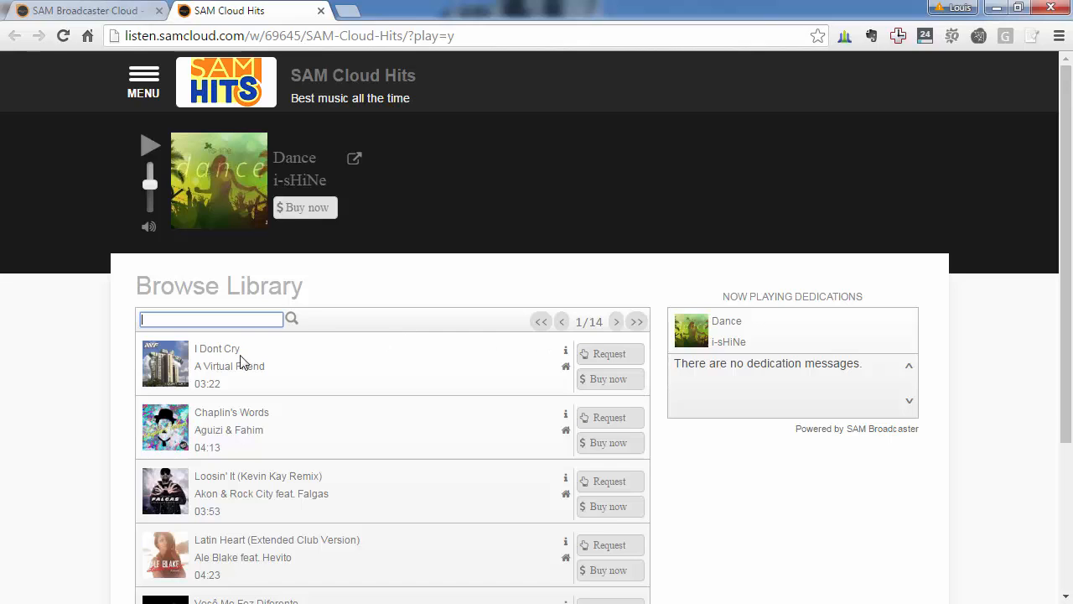
pyautogui.moveTo(335, 291)
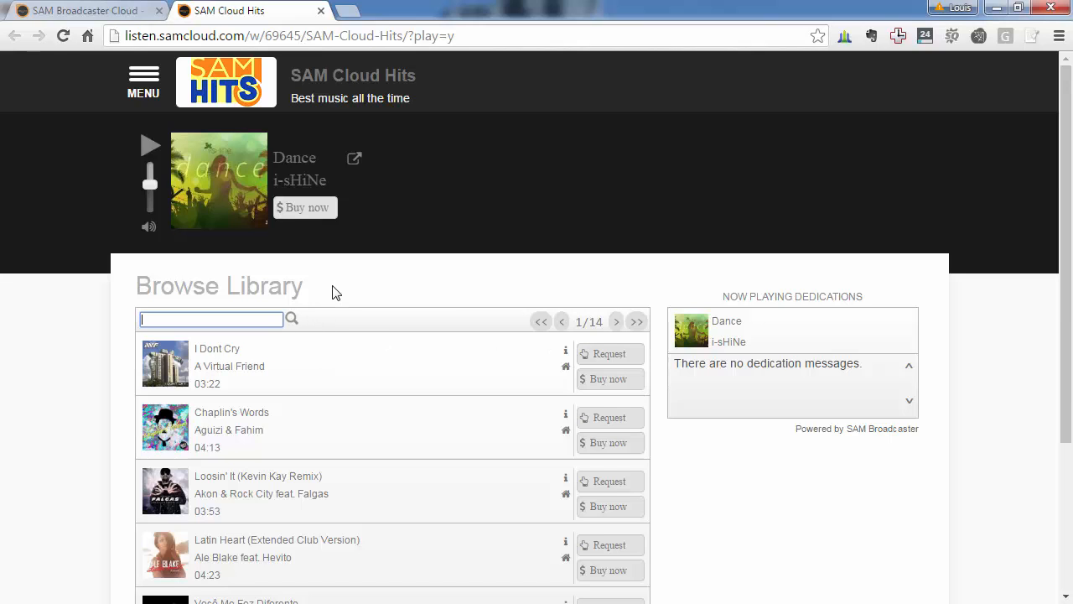
pyautogui.moveTo(594, 328)
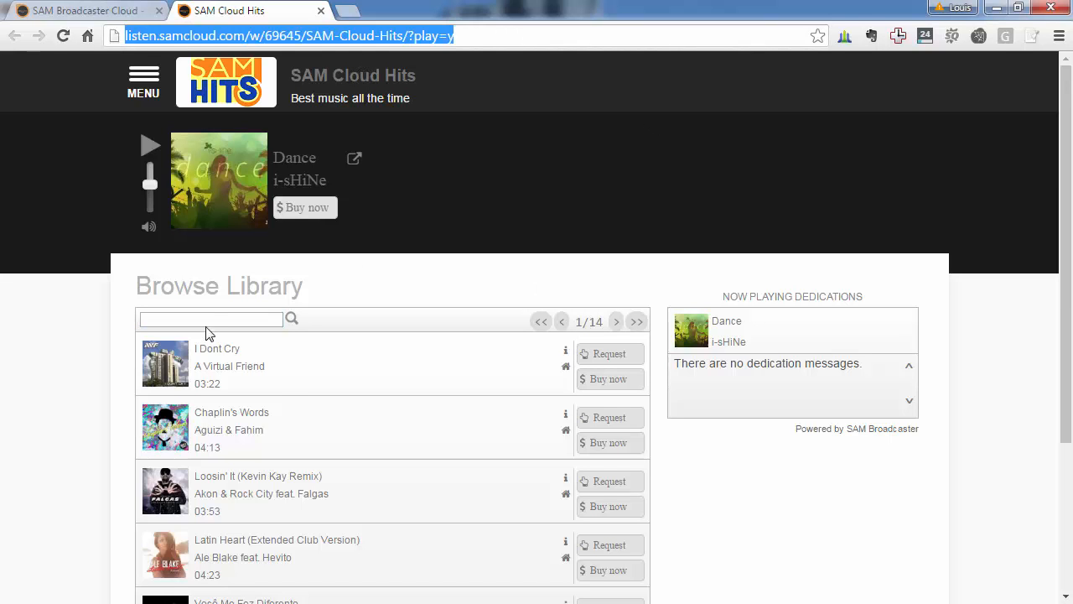
# - Search the website library for 'love' and request Put It In A Love Song
pyautogui.write('love')
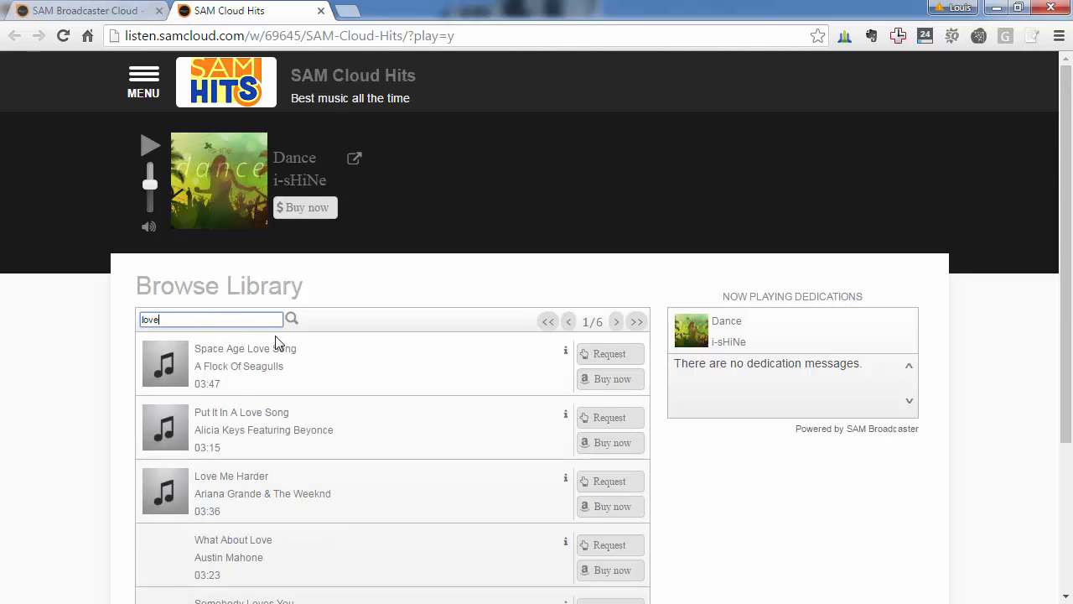
pyautogui.scroll(-3)
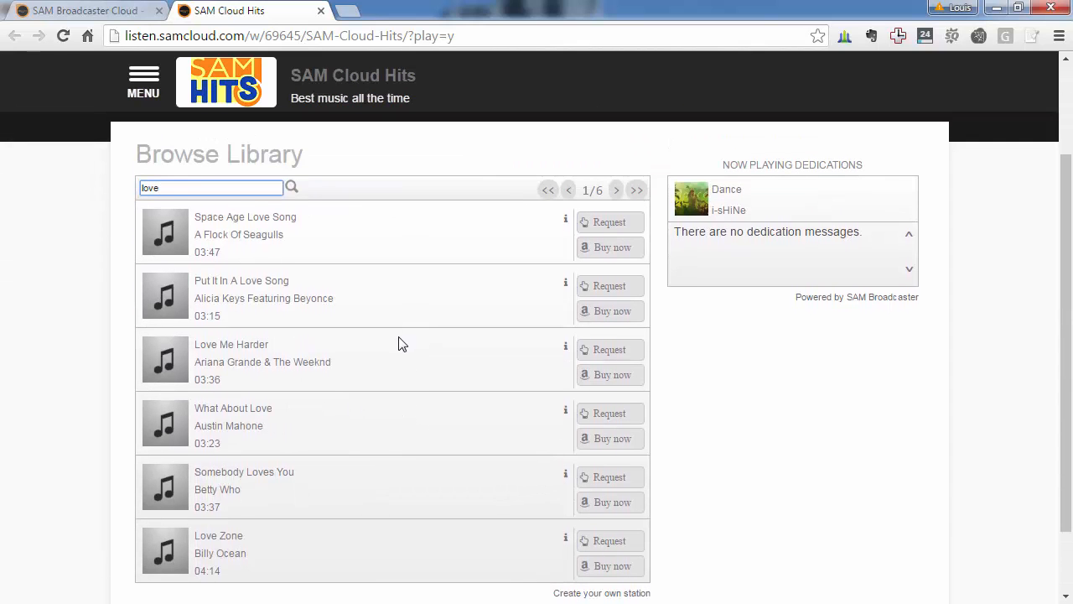
pyautogui.moveTo(205, 314)
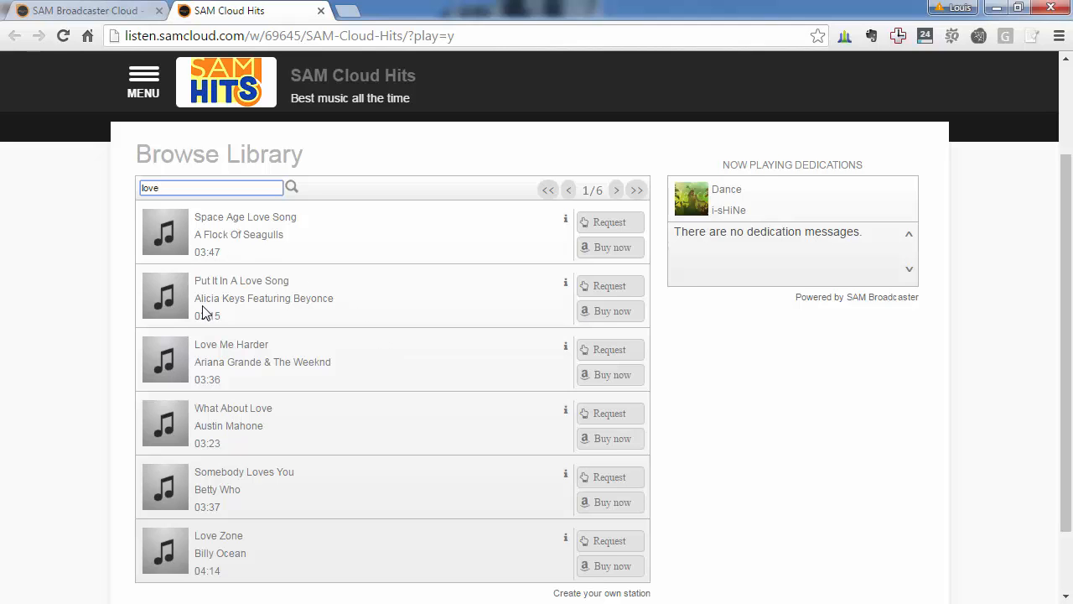
pyautogui.click(609, 285)
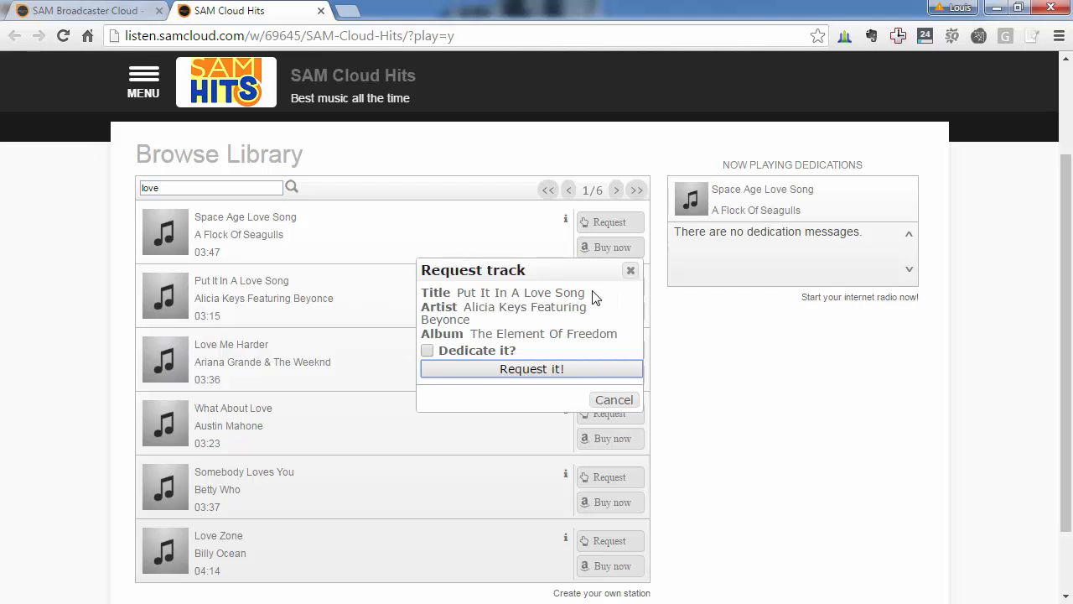
pyautogui.click(530, 369)
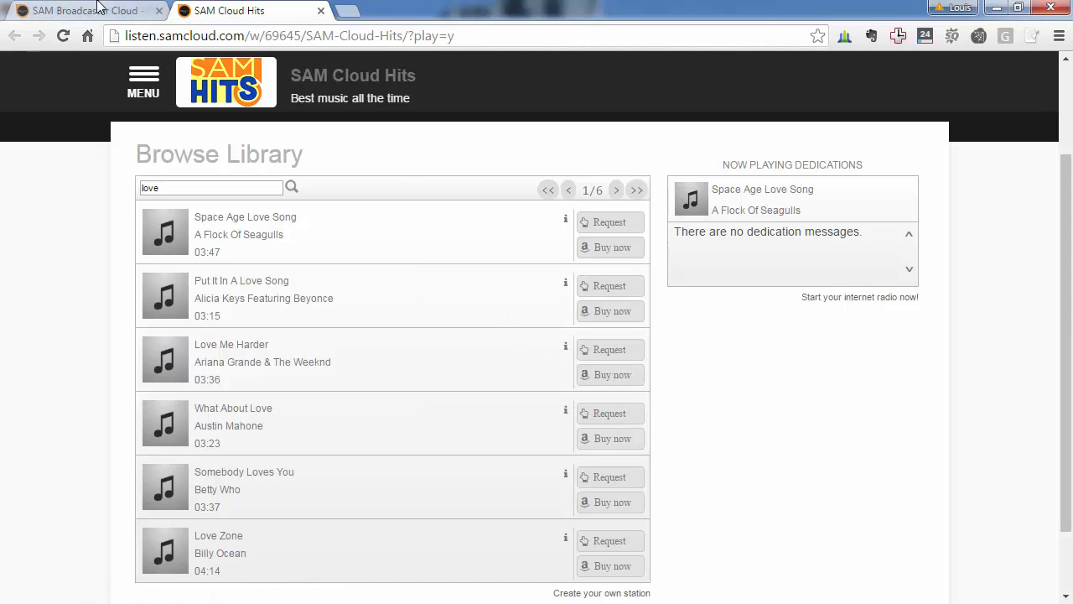
# - Back in SAM Broadcaster Cloud, show Library > Requests with the new listener request
pyautogui.click(84, 10)
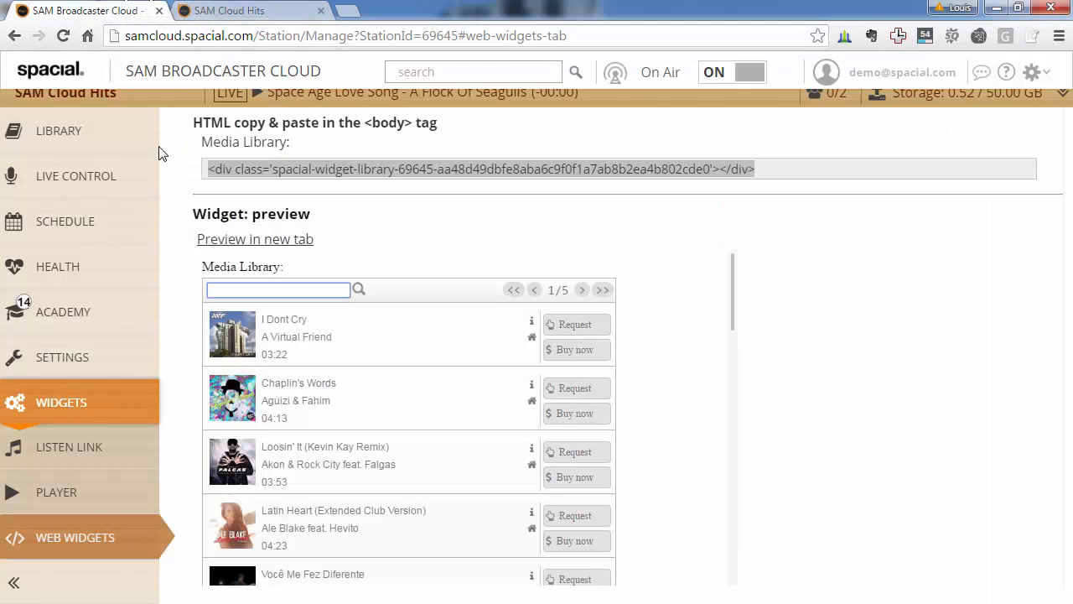
pyautogui.click(59, 130)
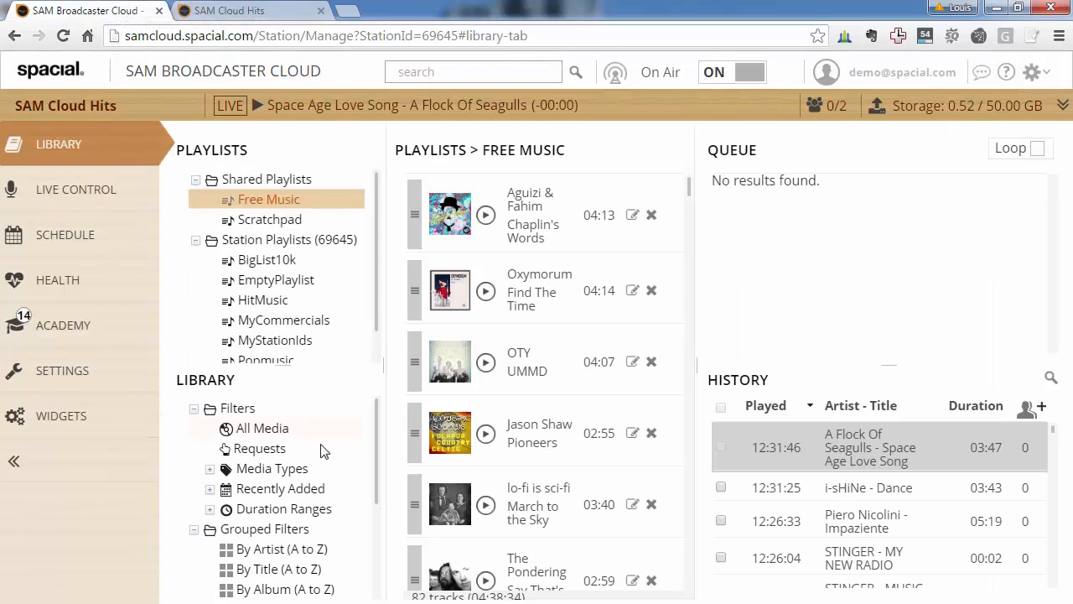
pyautogui.click(258, 447)
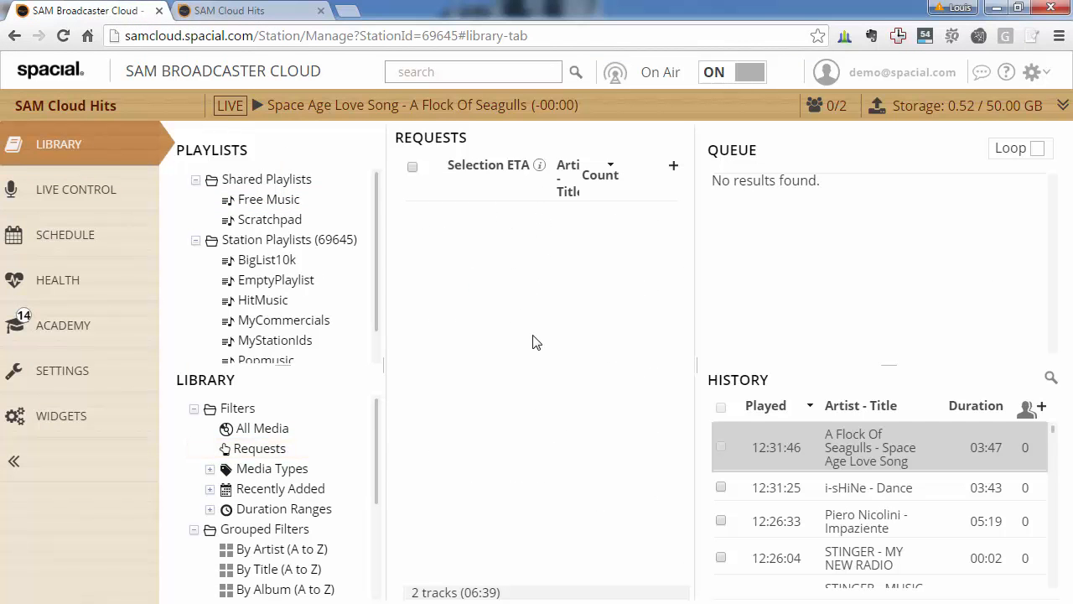
pyautogui.moveTo(510, 289)
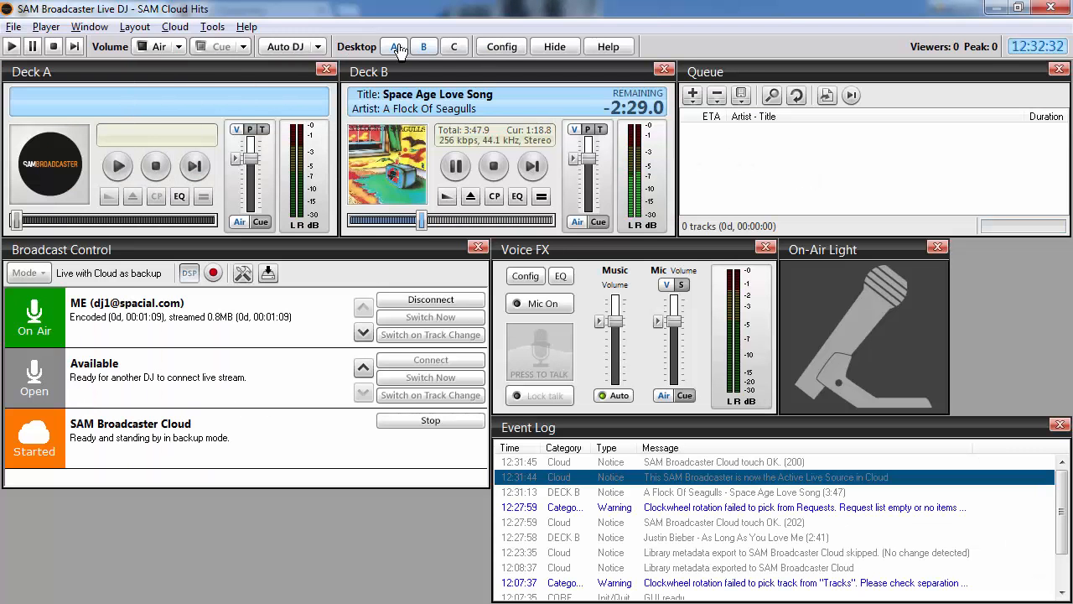
# - In Window > Request, load What About Love to Deck A and refresh the request list
pyautogui.click(89, 27)
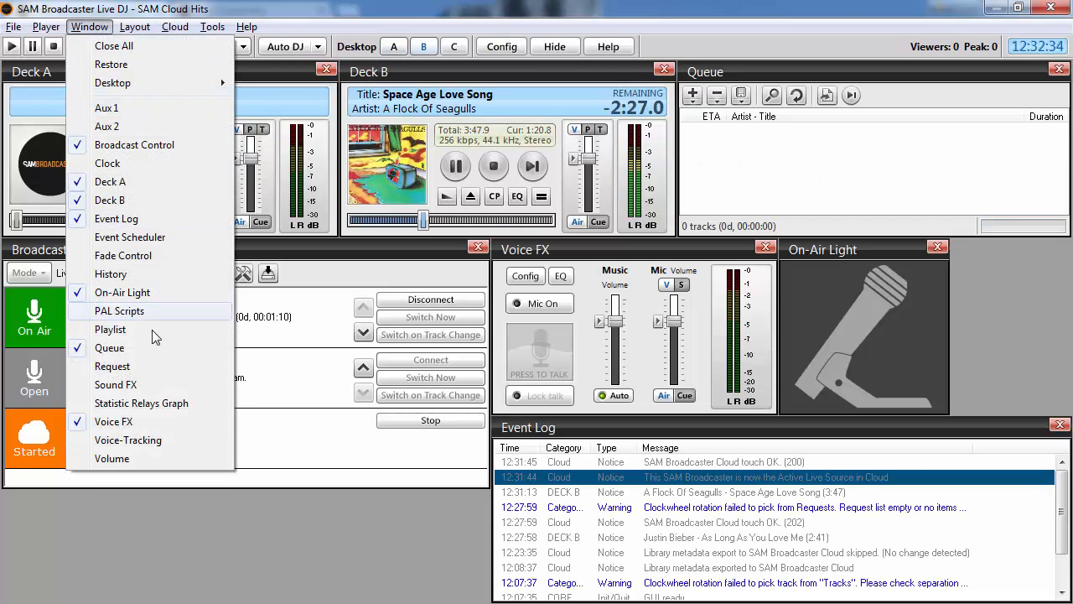
pyautogui.click(112, 366)
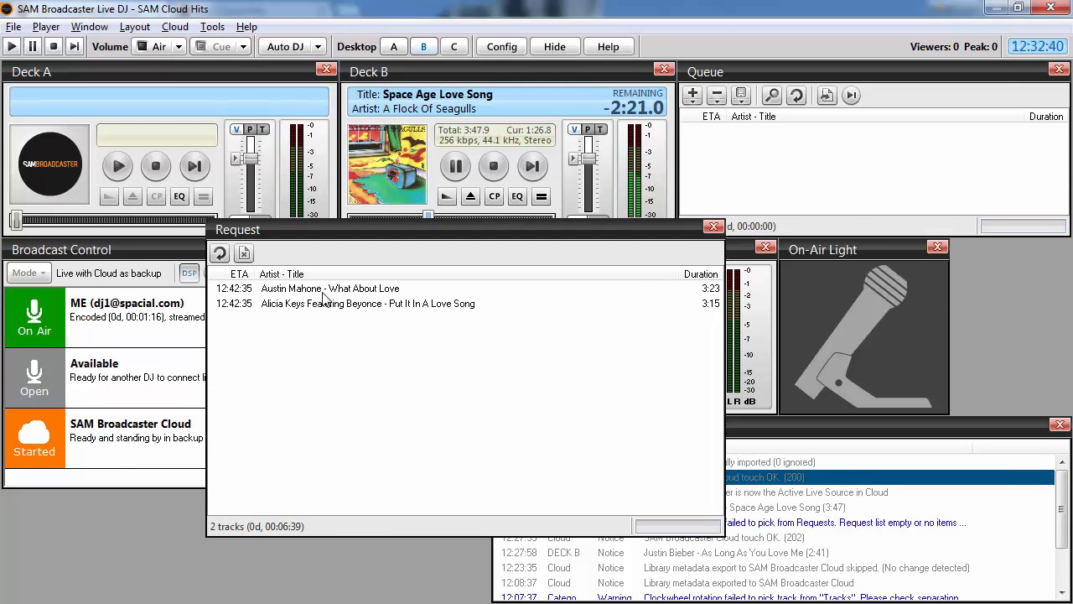
pyautogui.click(367, 302)
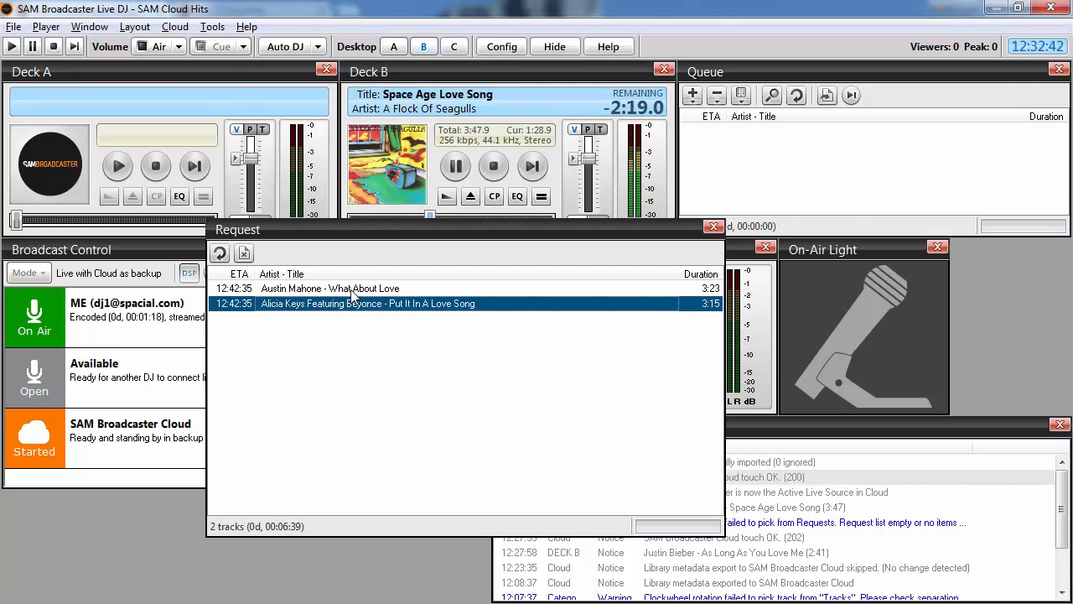
pyautogui.rightClick(329, 288)
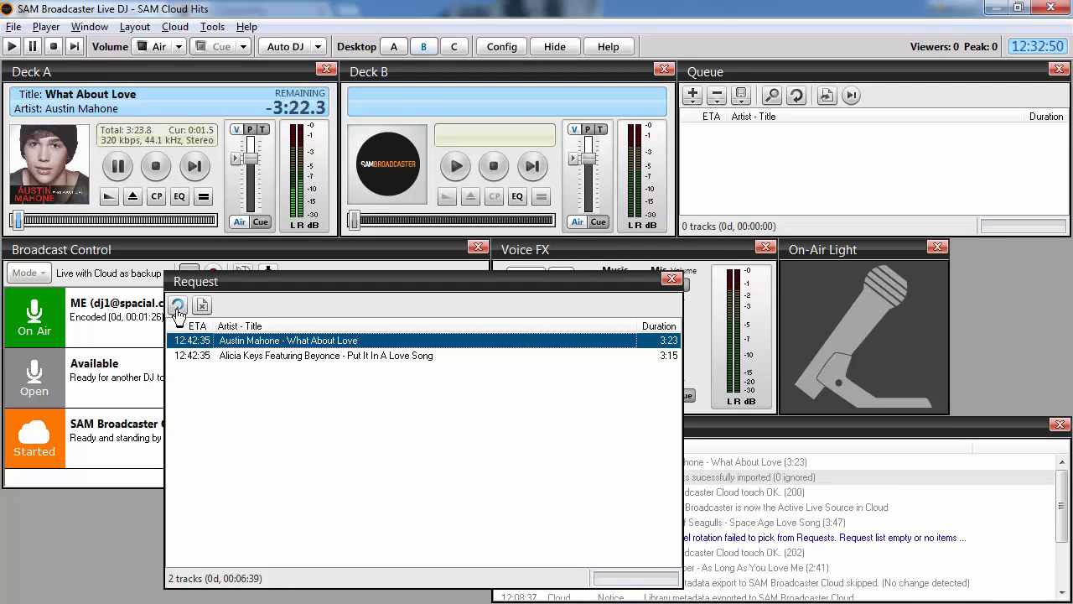
pyautogui.click(178, 305)
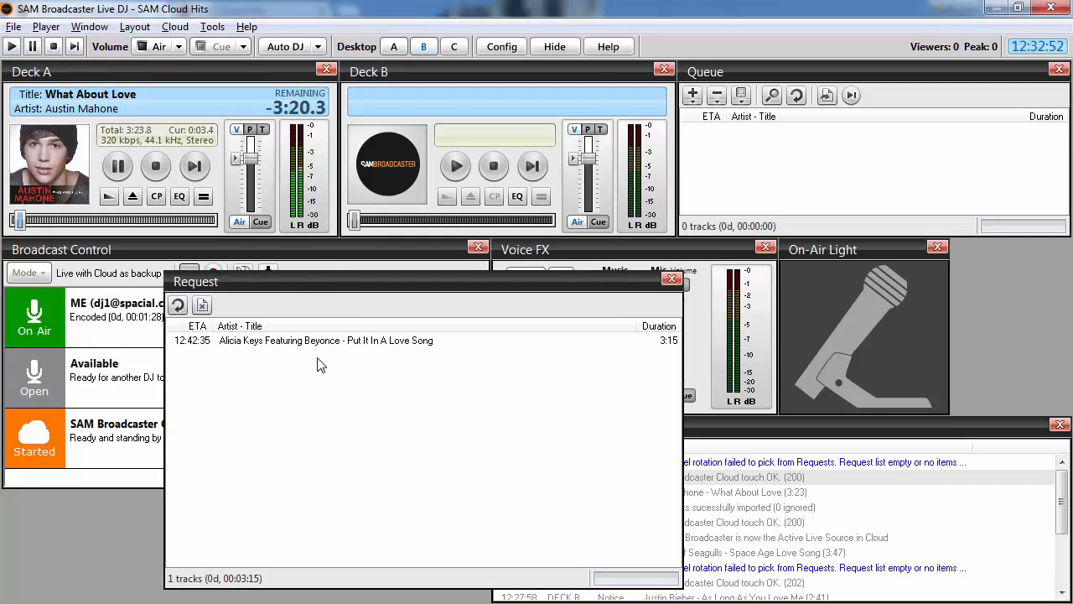